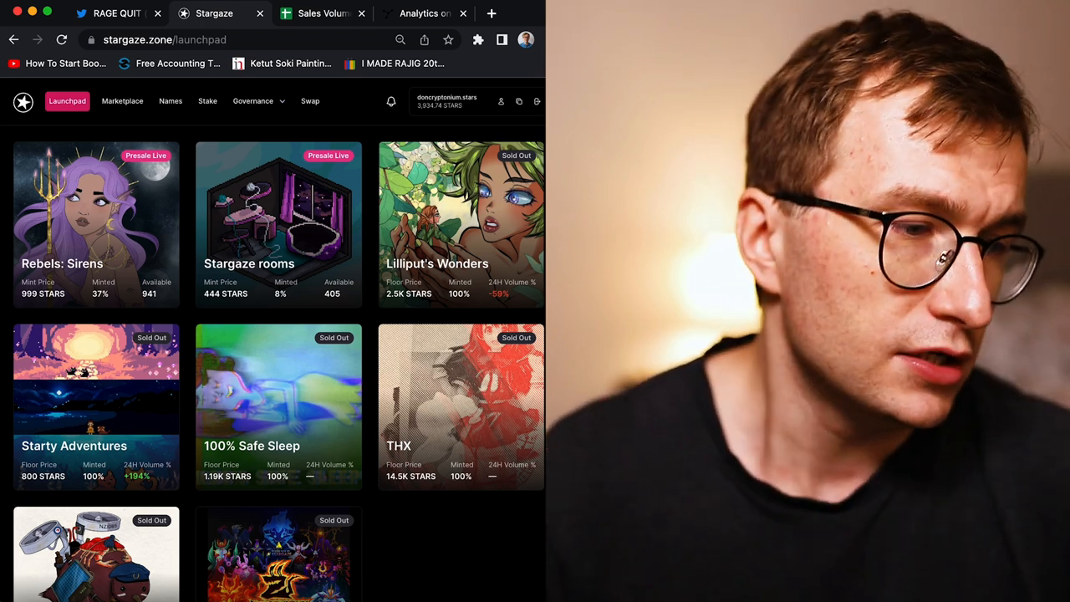
mouse_move(410, 133)
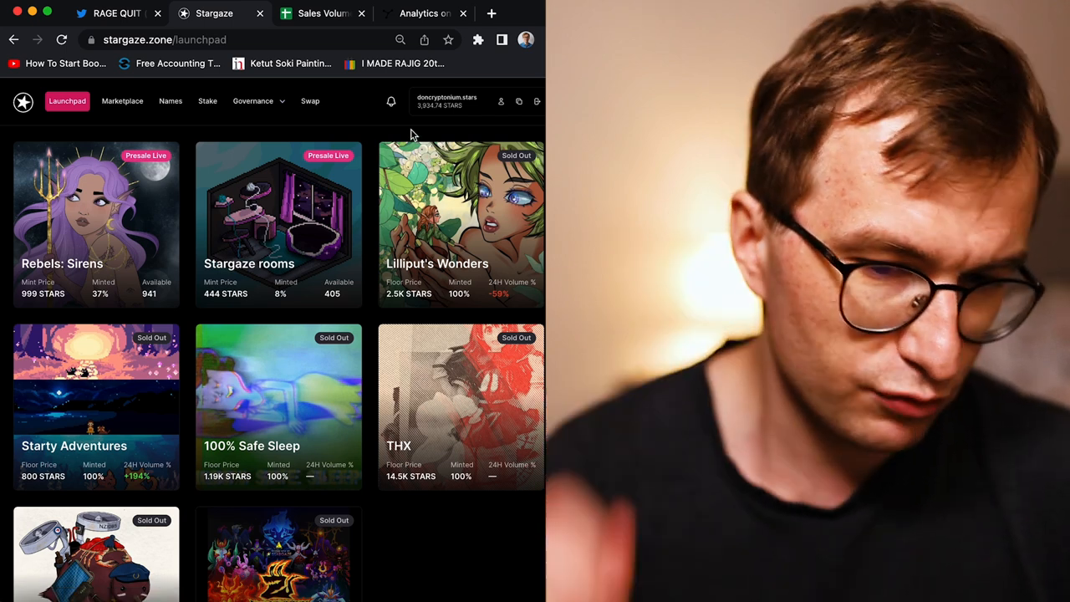
Step: Go to the Marketplace to list collections like Bad Kids, Don Remilio and After the Filter
left_click(122, 100)
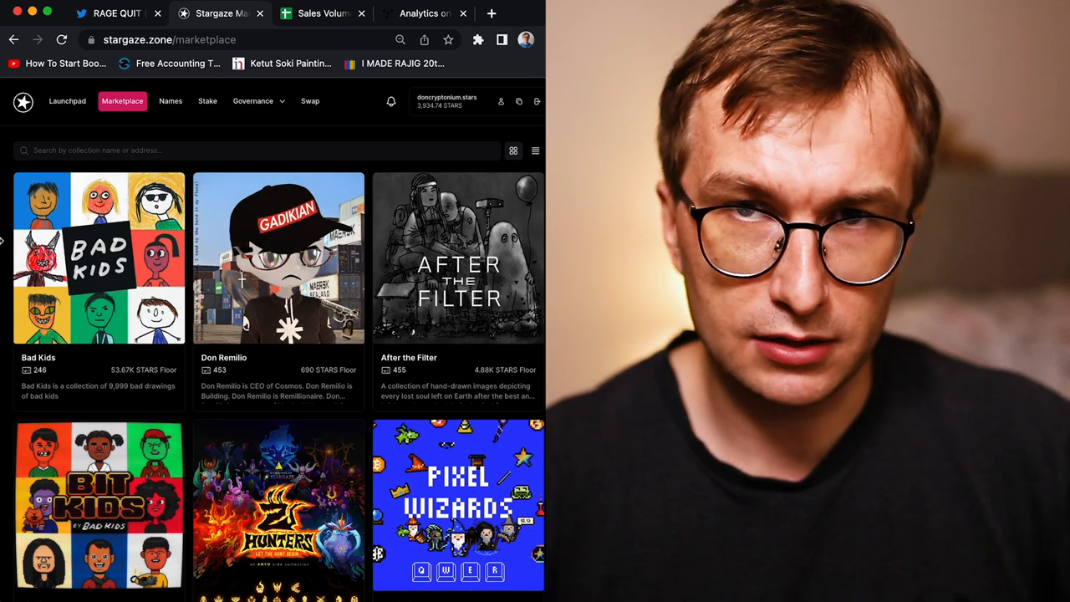
Step: Preview Lilliput's Wonders in a new tab and close it, then open Starty Adventures in another tab
scroll("down", 3)
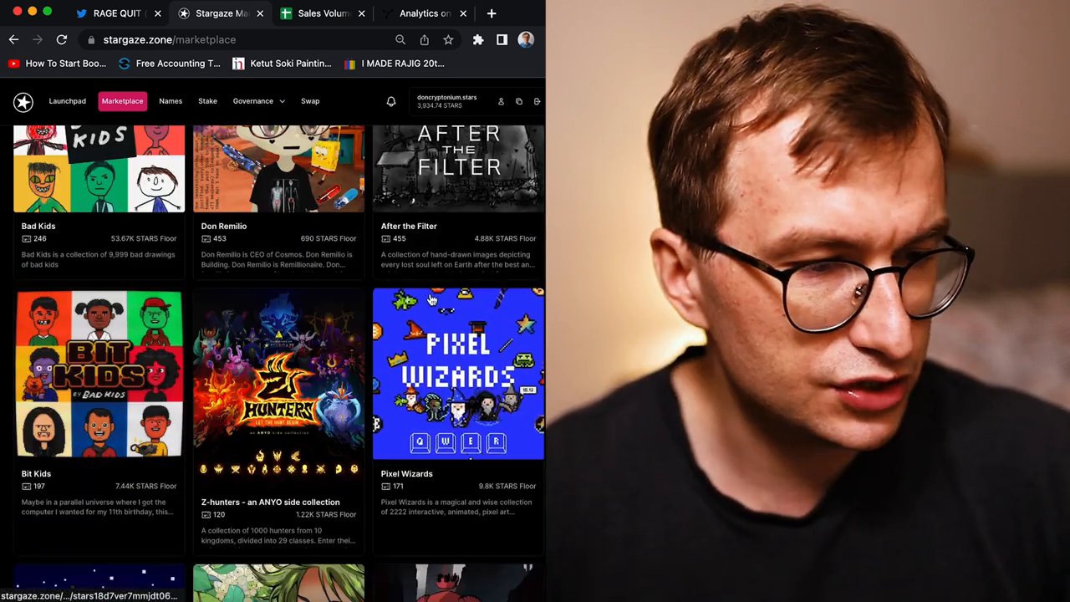
scroll("down", 3)
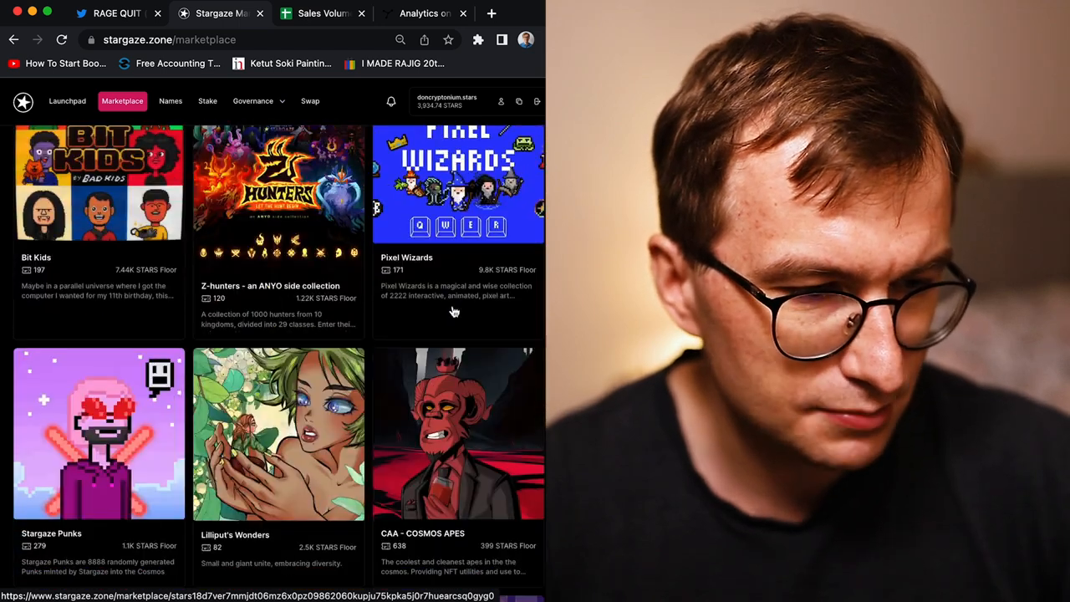
scroll("down", 3)
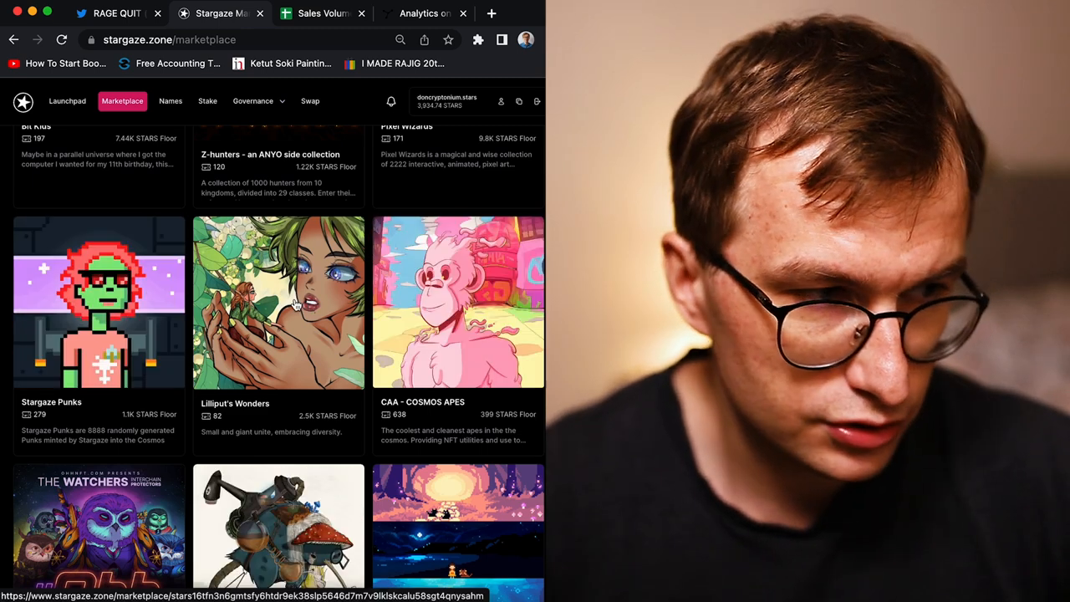
left_click(278, 303)
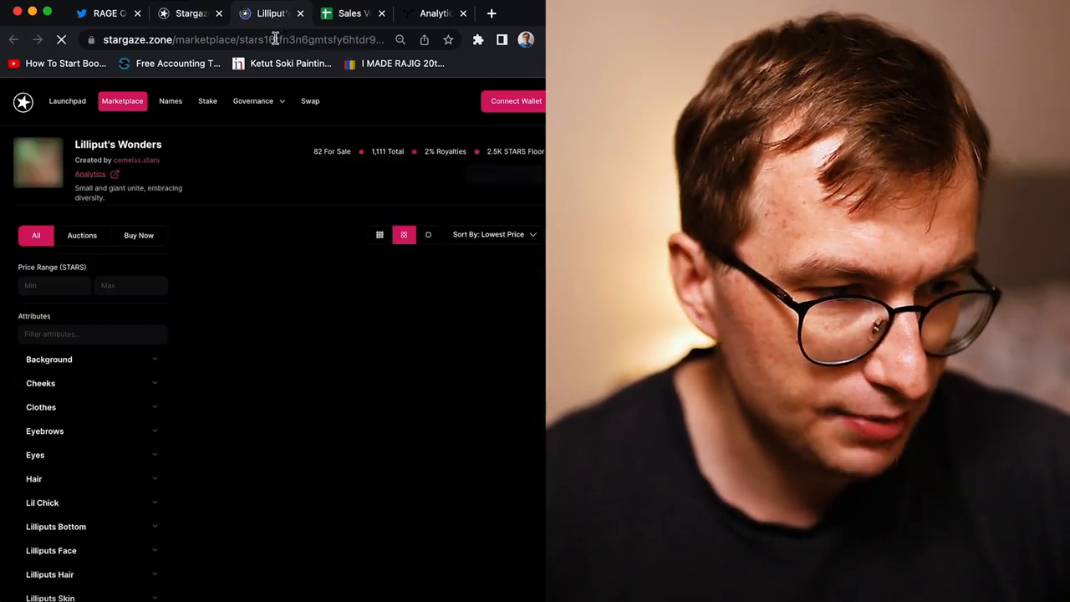
left_click(515, 100)
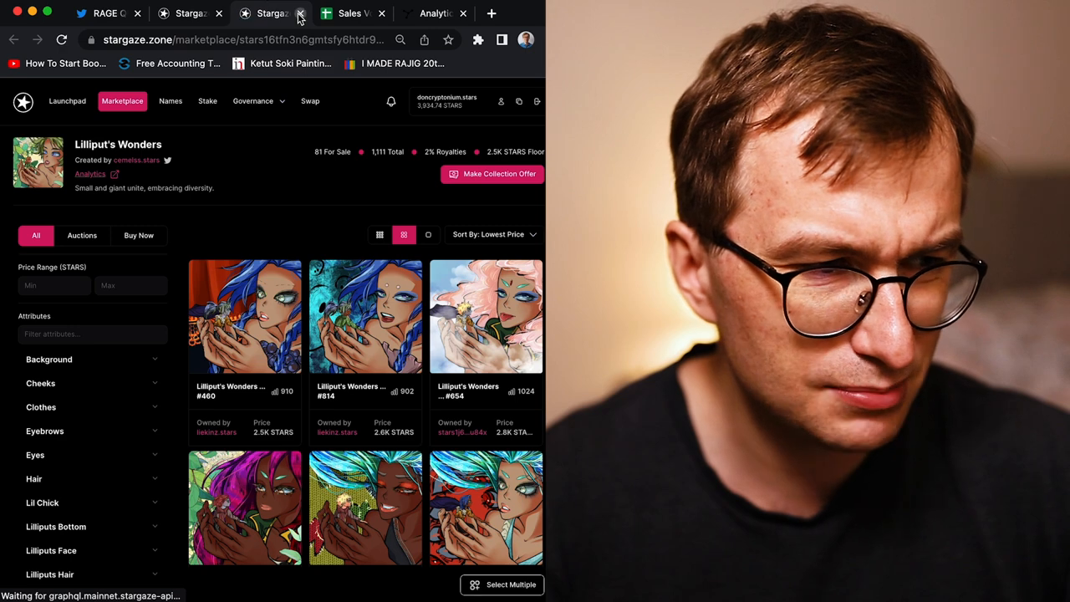
left_click(300, 12)
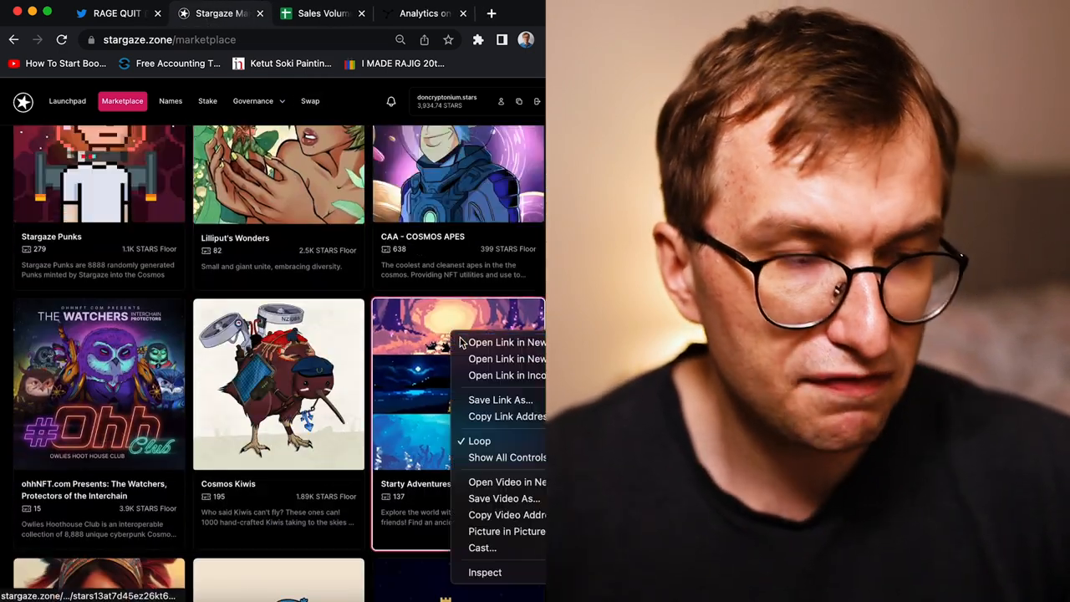
left_click(508, 343)
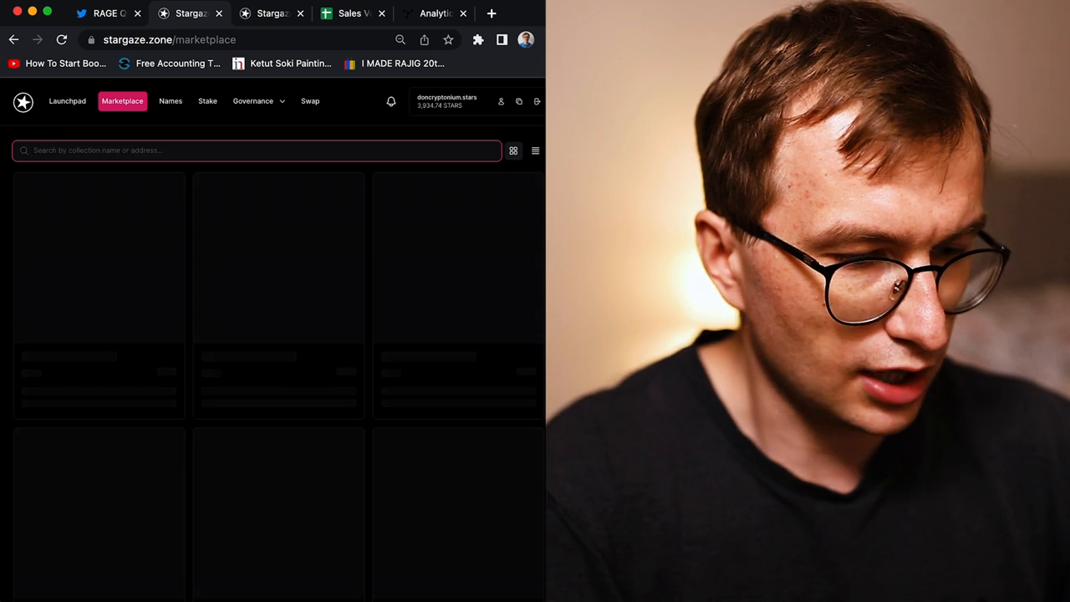
Step: Search the marketplace for 'start' and open the Honor Starty collection page
type("starty")
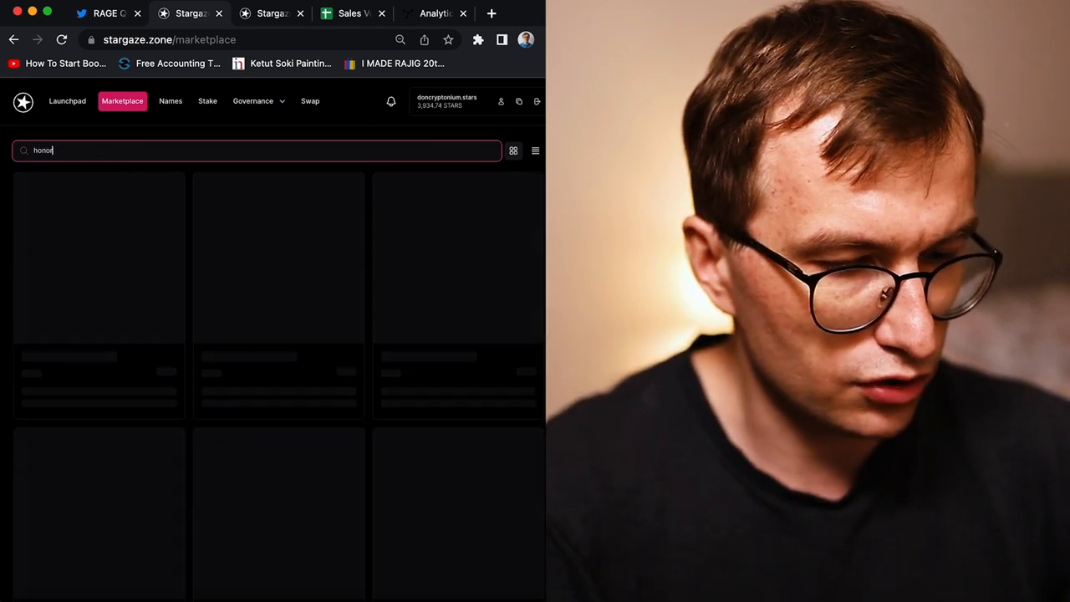
type("start")
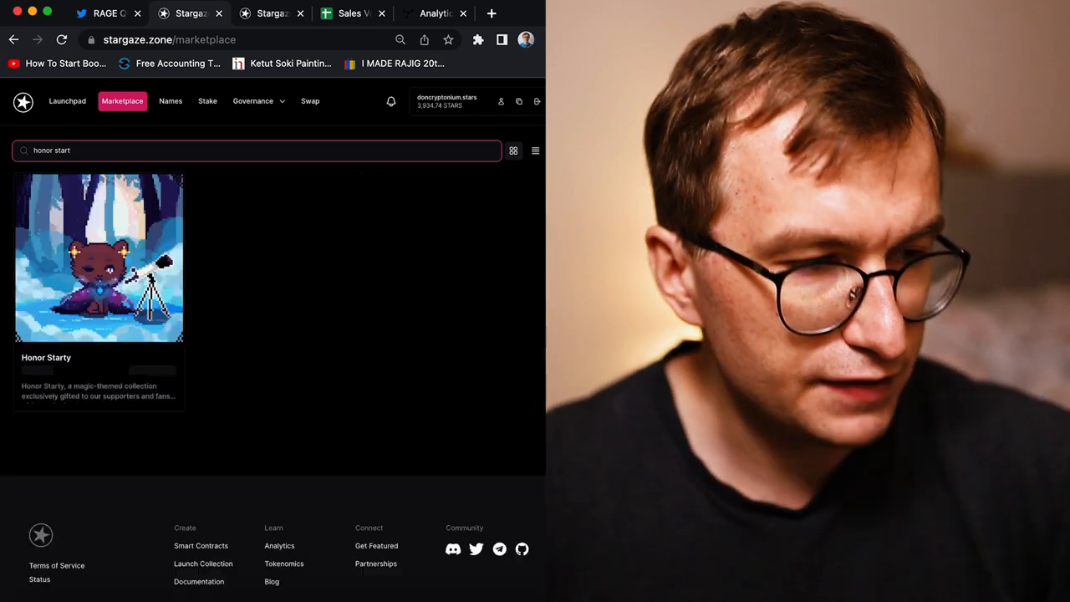
left_click(99, 258)
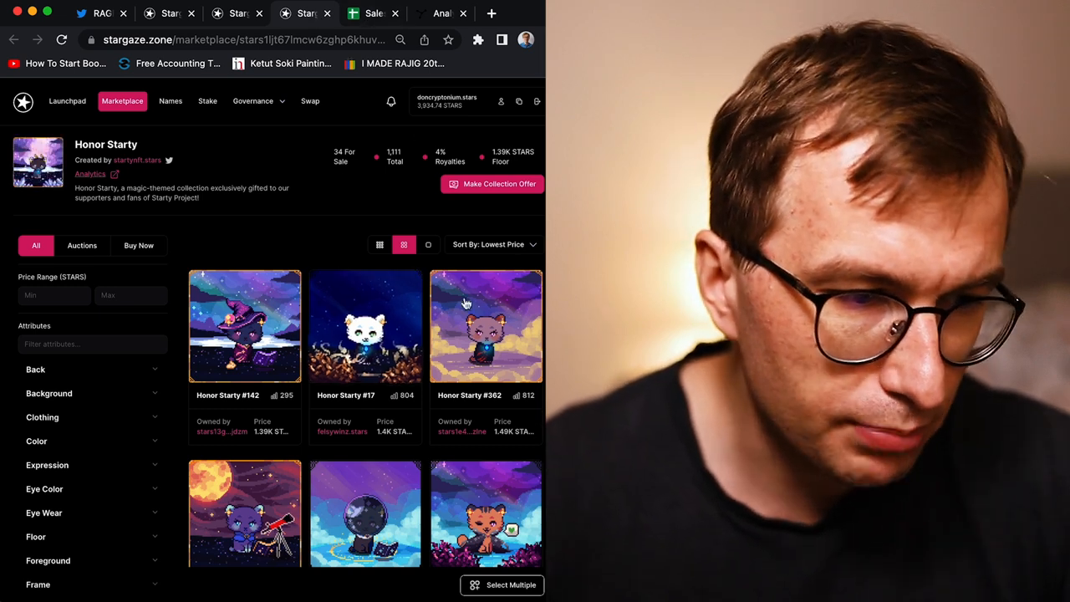
Step: Switch to Starty Adventures and scroll its listings to item #861, priced at 880 STARS
left_click(236, 14)
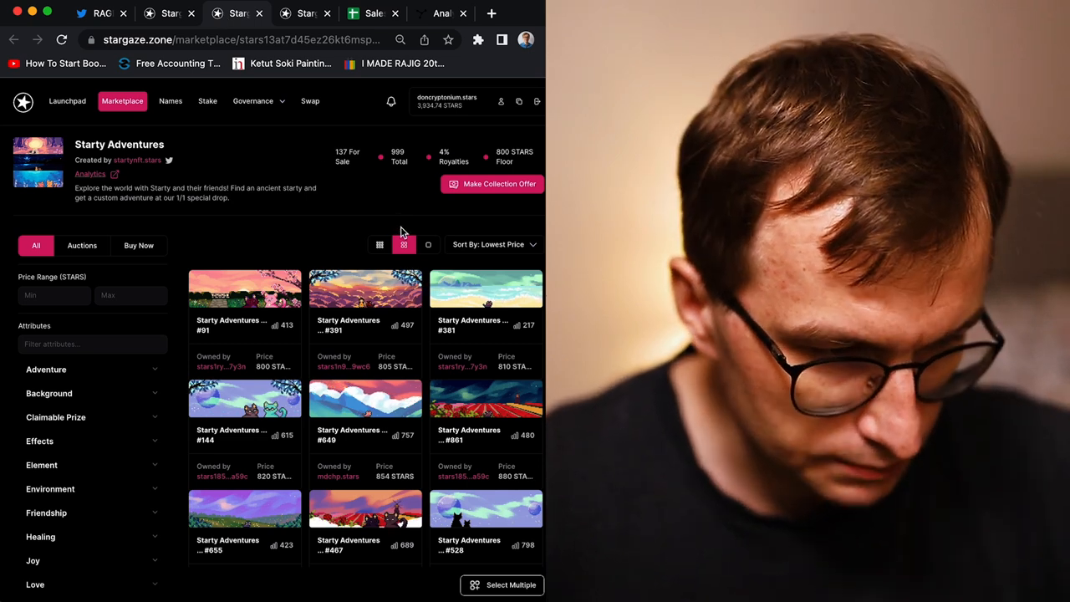
scroll("down", 3)
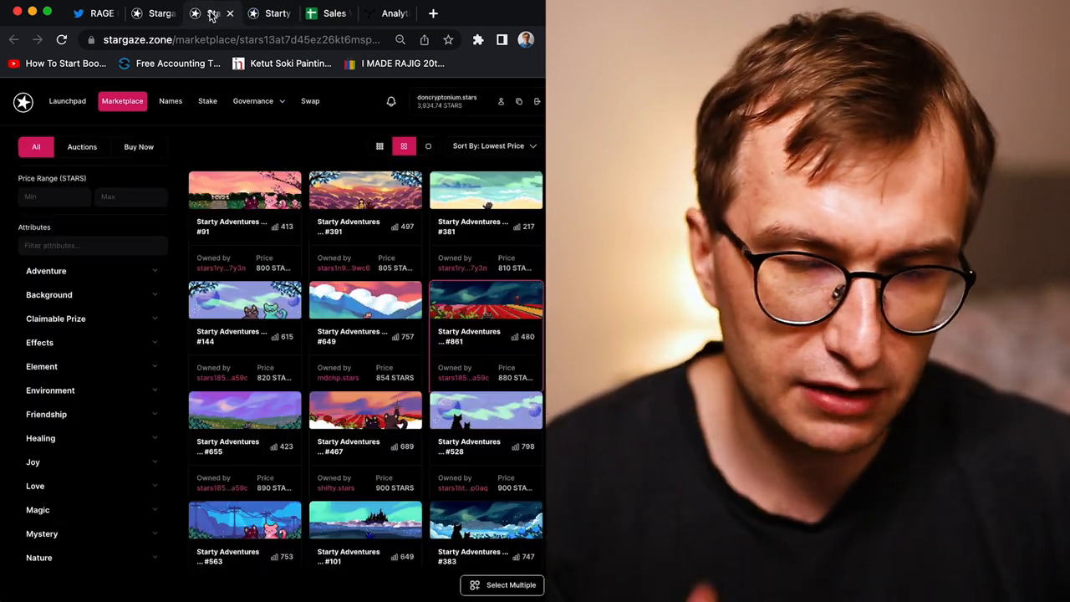
scroll("down", 3)
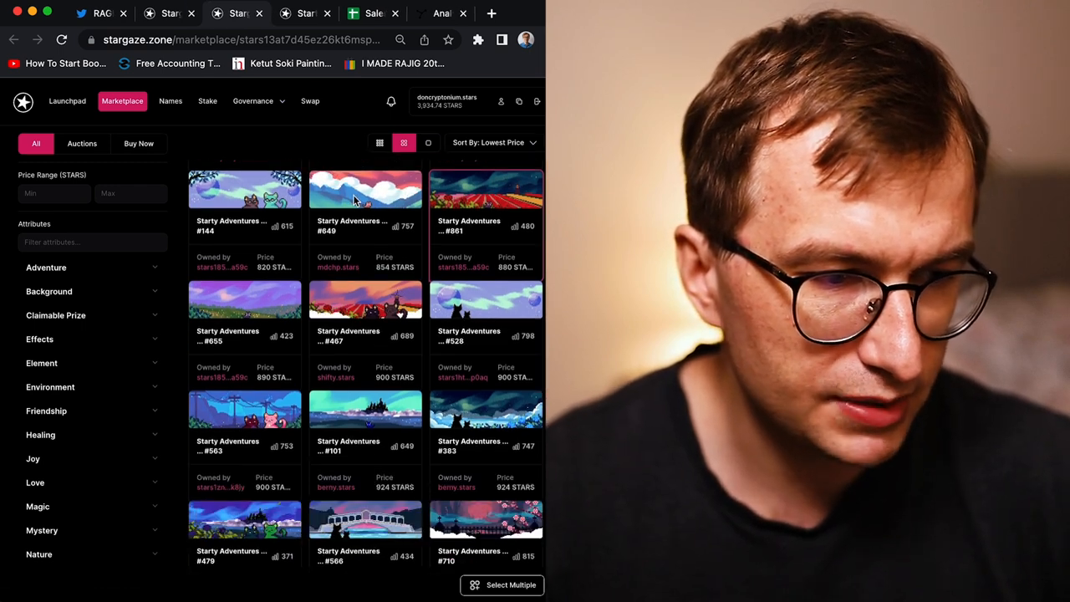
mouse_move(366, 193)
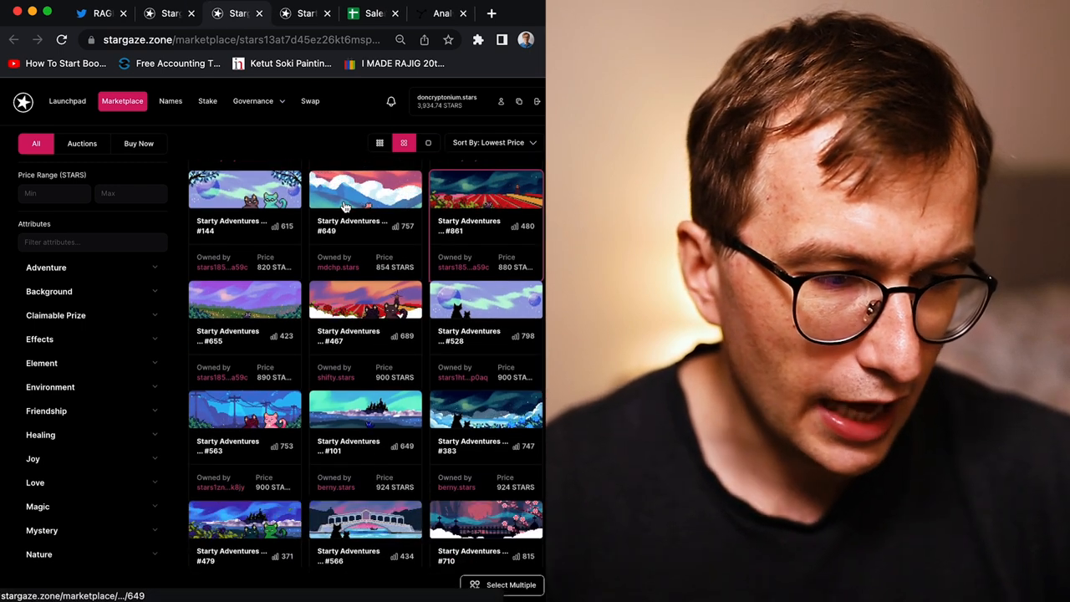
mouse_move(351, 276)
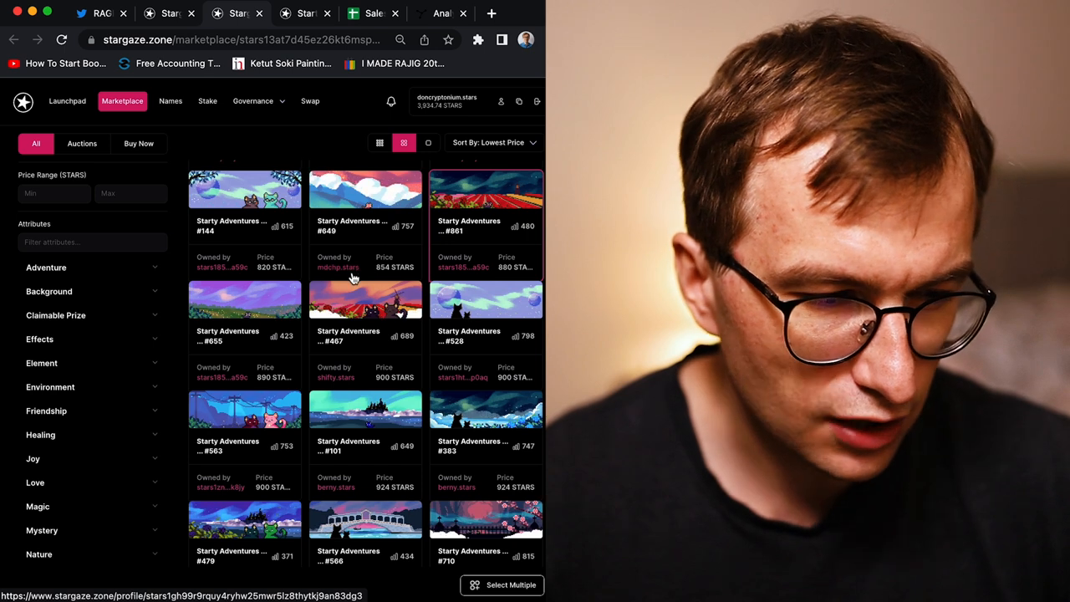
scroll("down", 3)
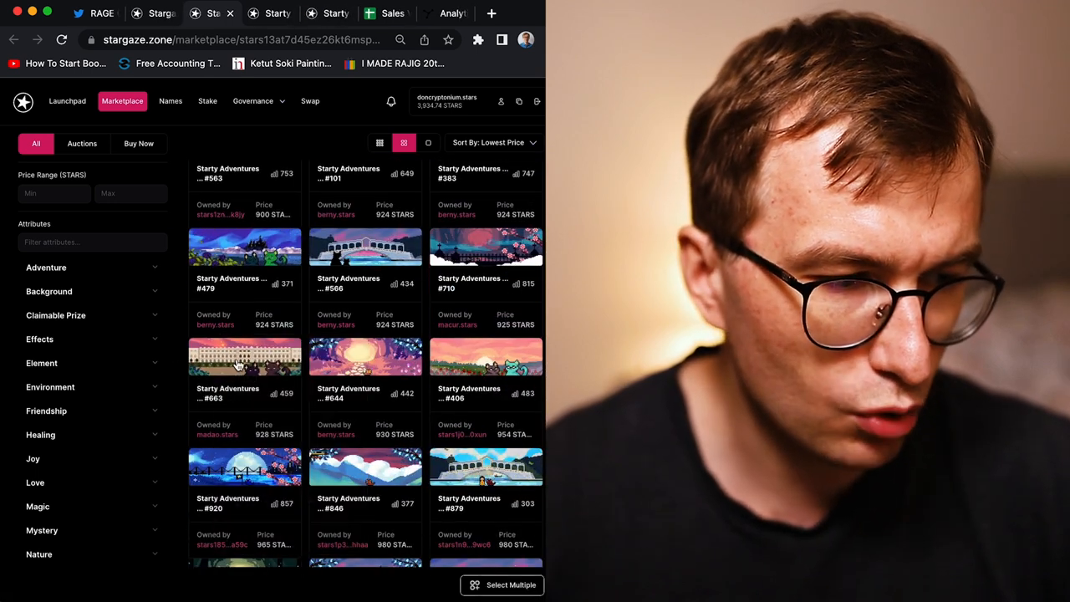
scroll("down", 3)
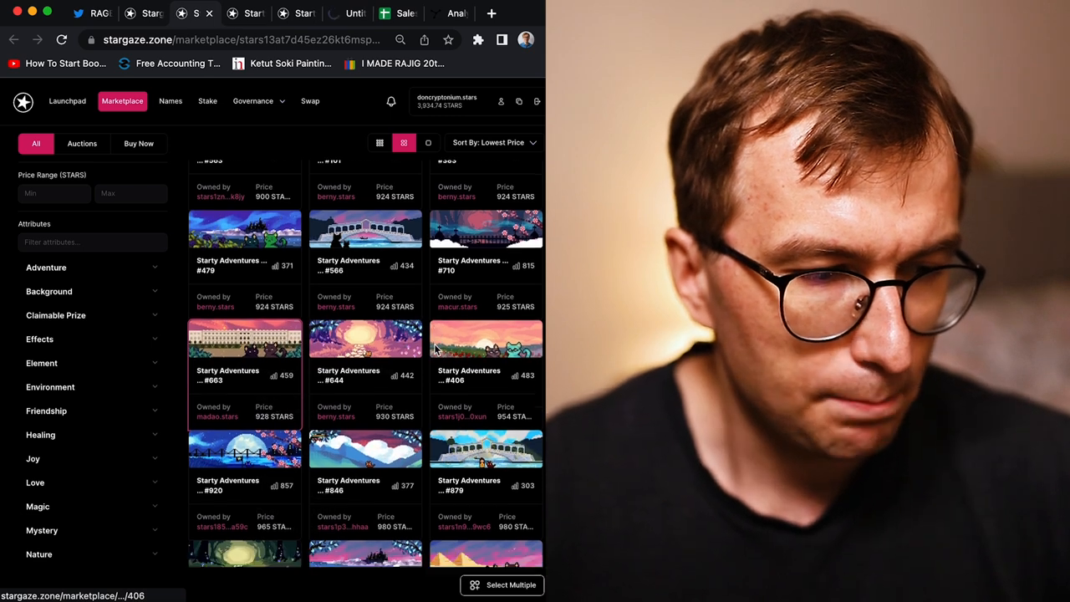
scroll("down", 3)
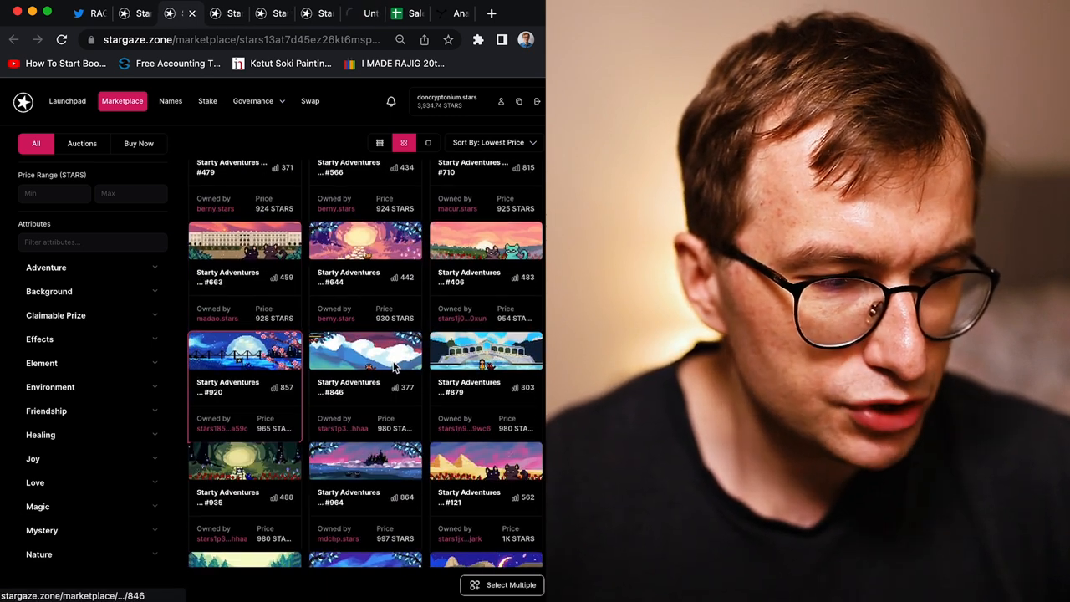
scroll("down", 3)
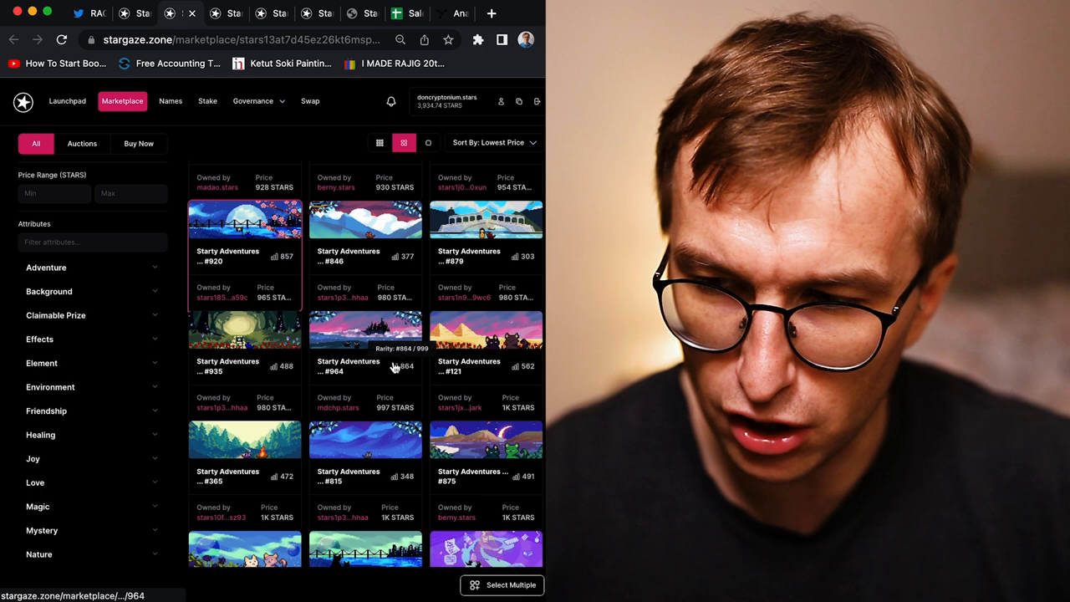
scroll("down", 3)
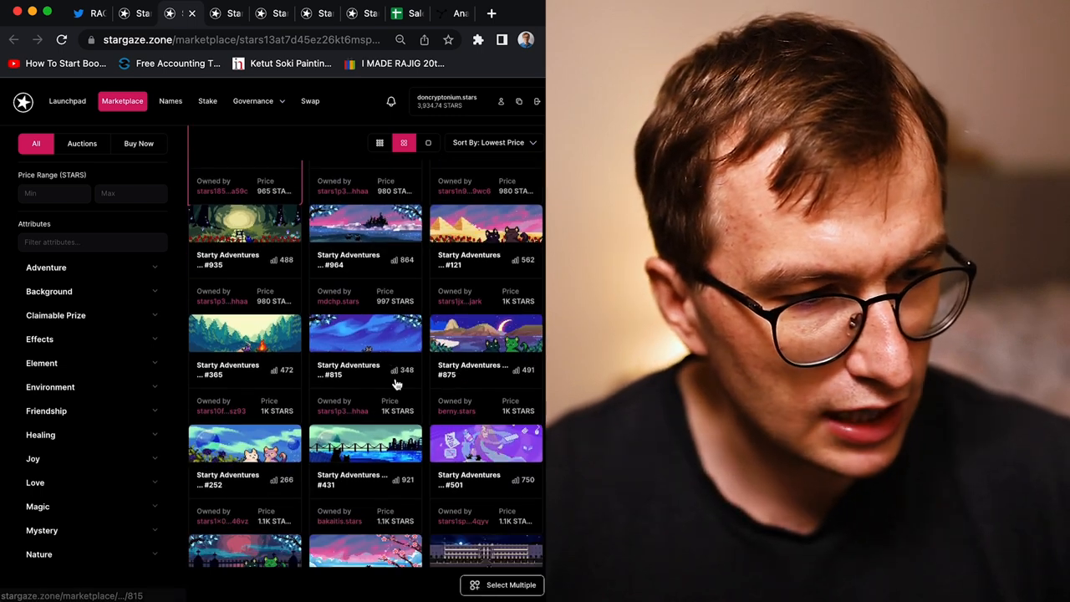
scroll("down", 3)
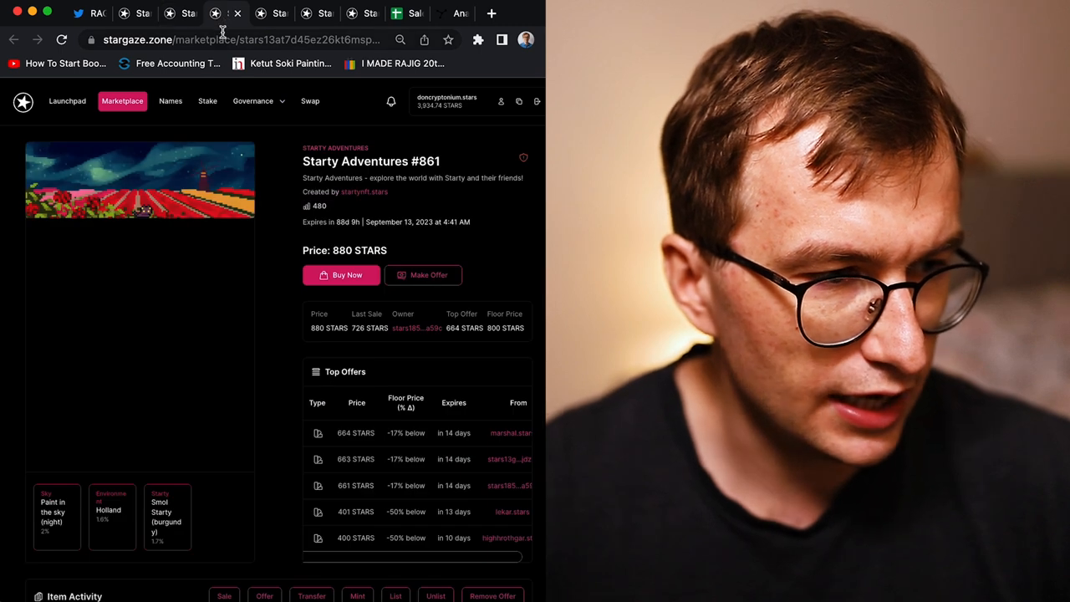
mouse_move(179, 158)
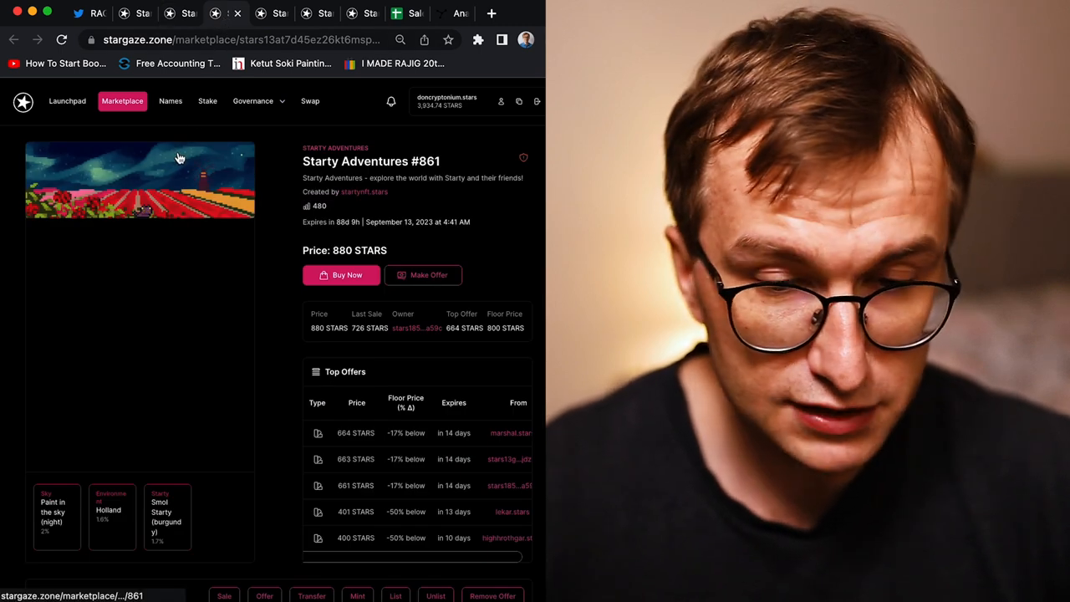
mouse_move(191, 166)
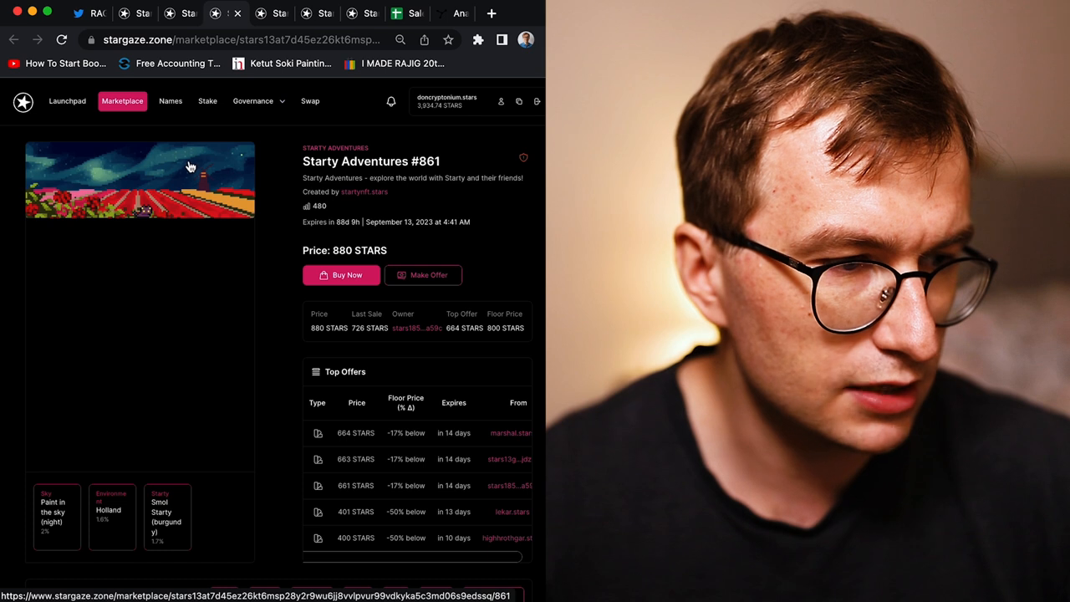
mouse_move(157, 190)
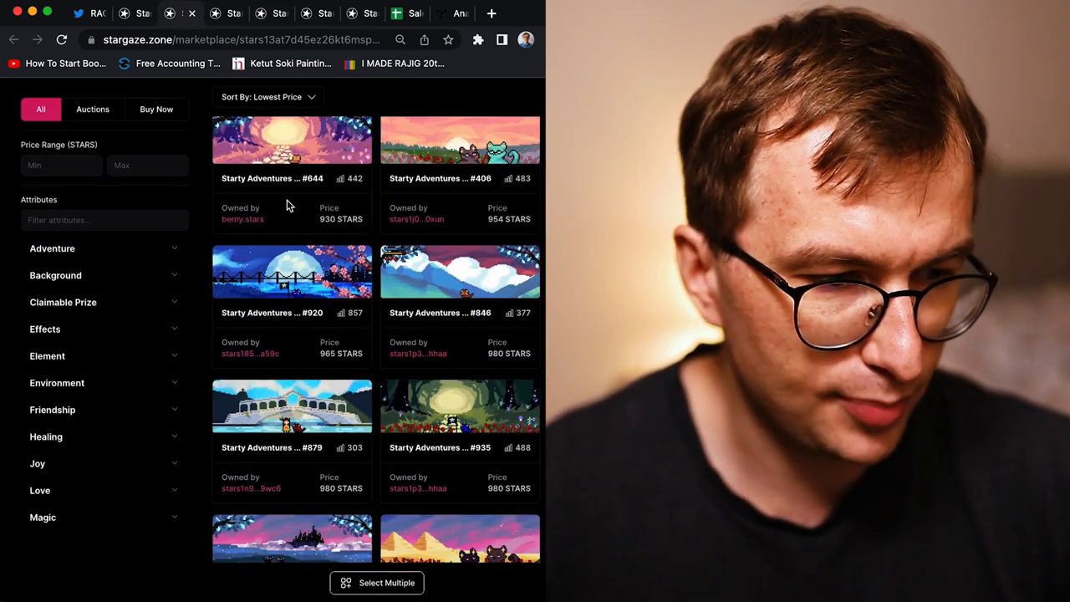
Step: Scroll the most-rare Starty Adventures grid and bring up link options for the #609 listing
scroll("down", 3)
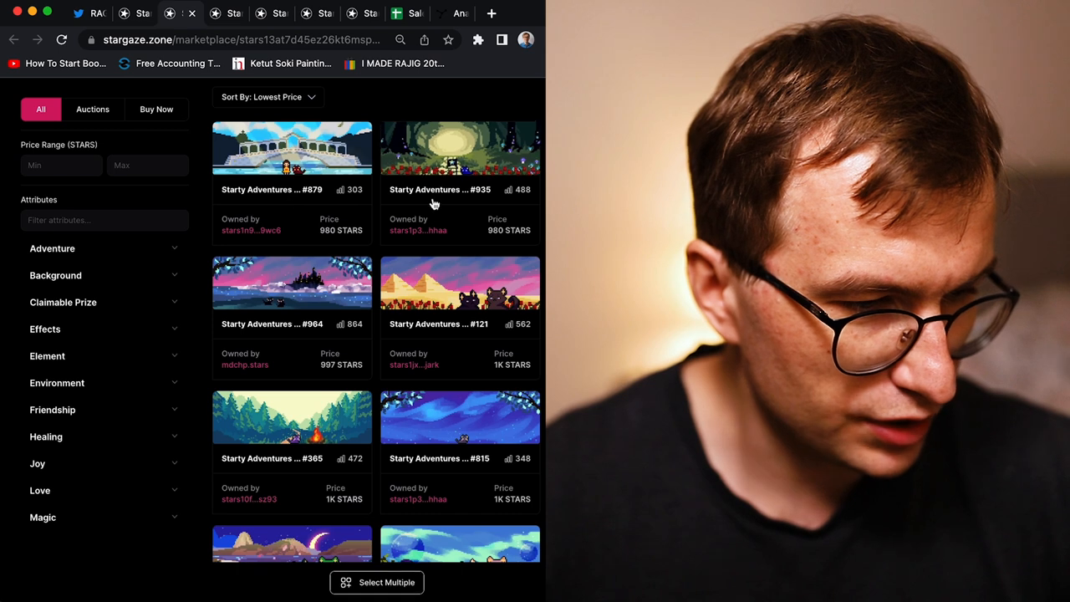
scroll("up", 3)
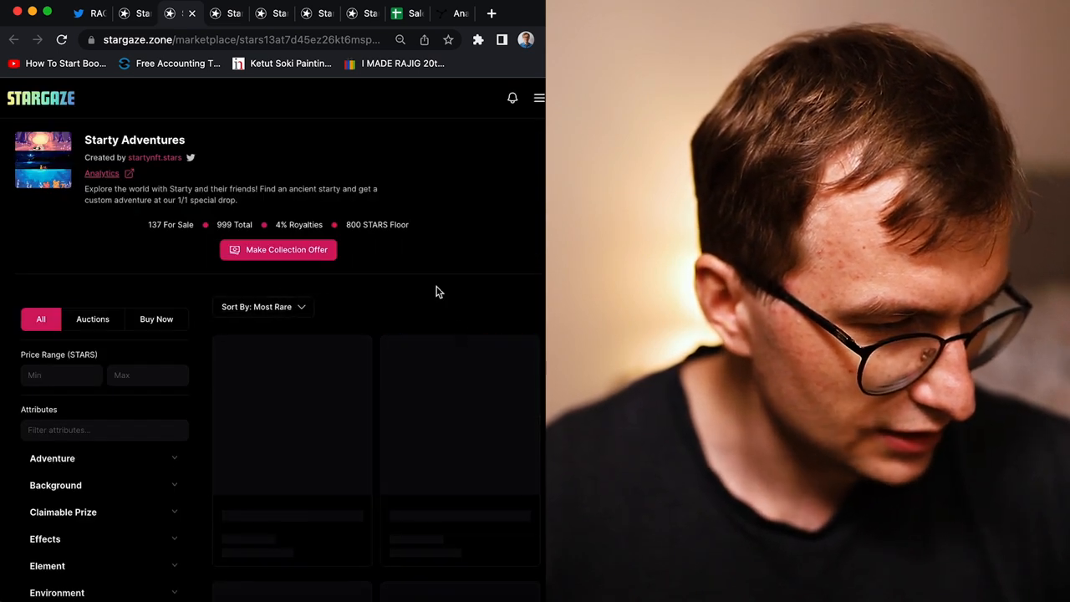
scroll("down", 3)
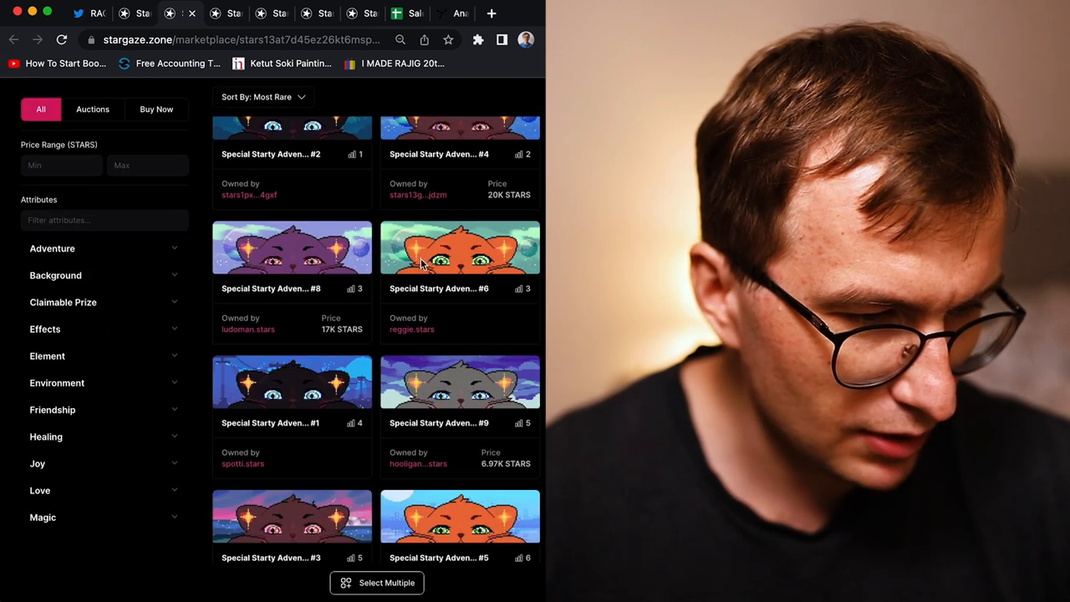
scroll("down", 3)
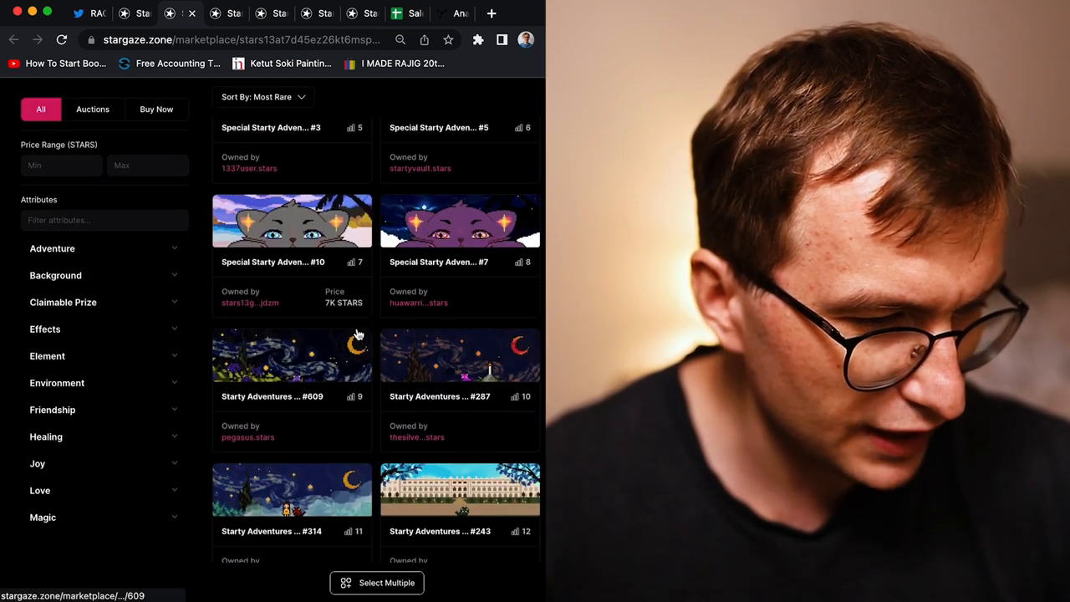
right_click(460, 230)
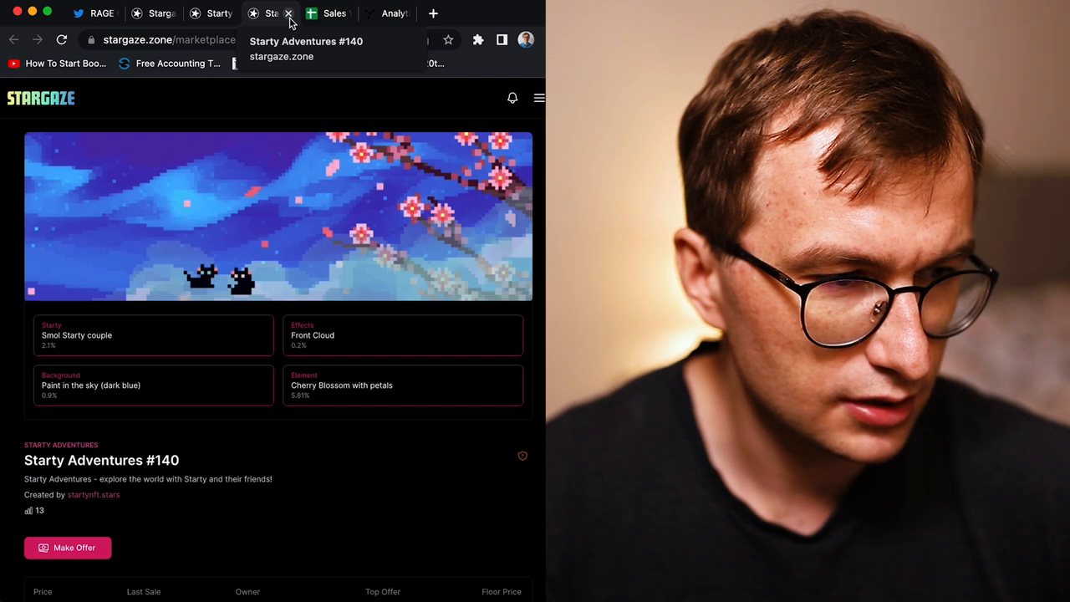
Step: Close the #140 page, scroll through the marketplace collections, and go to the launchpad
left_click(288, 14)
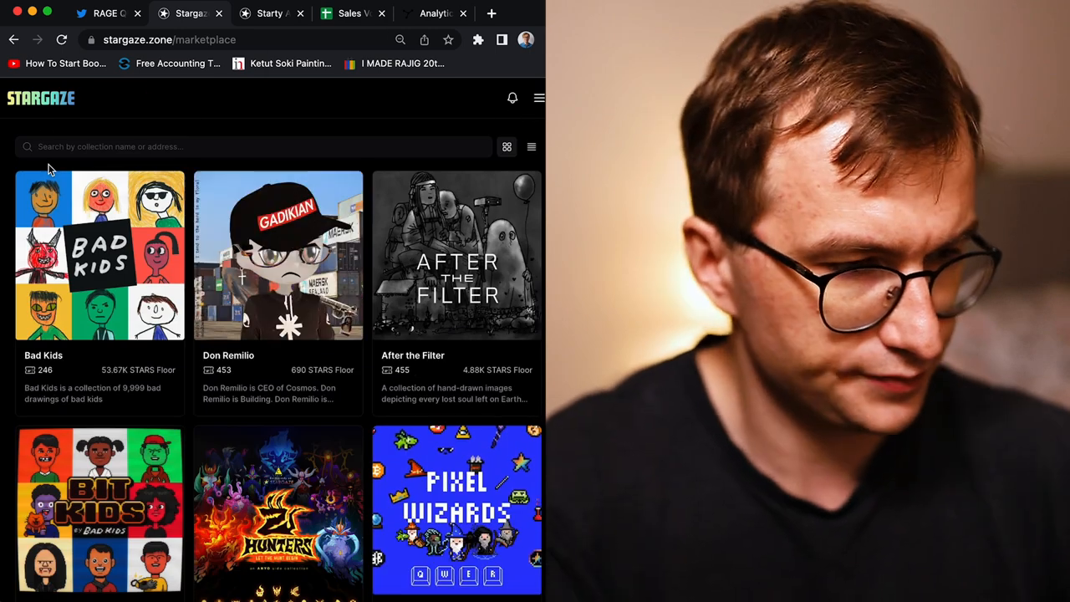
scroll("down", 3)
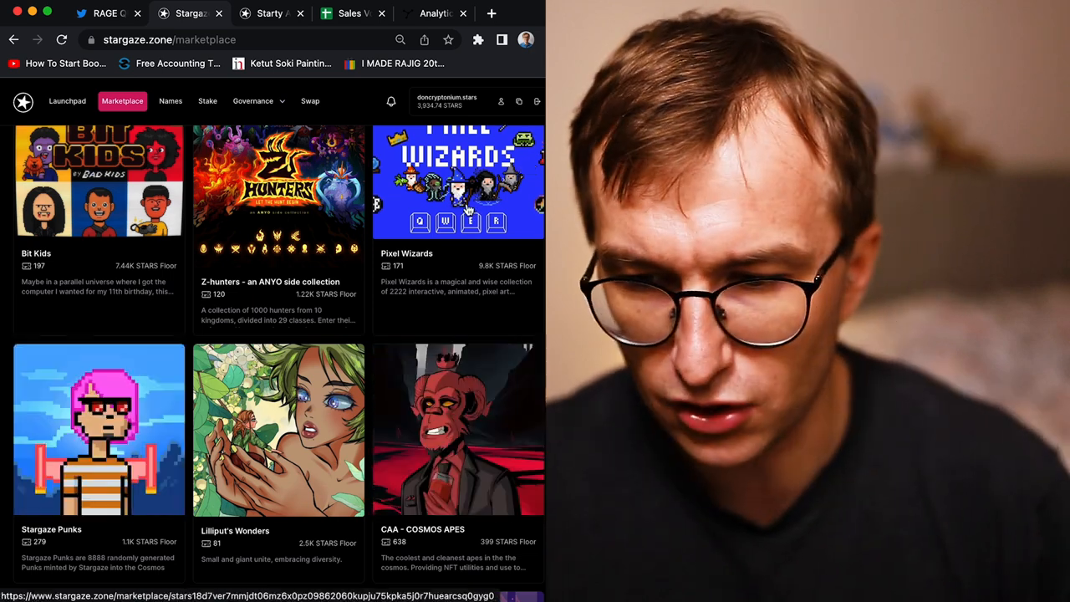
scroll("down", 3)
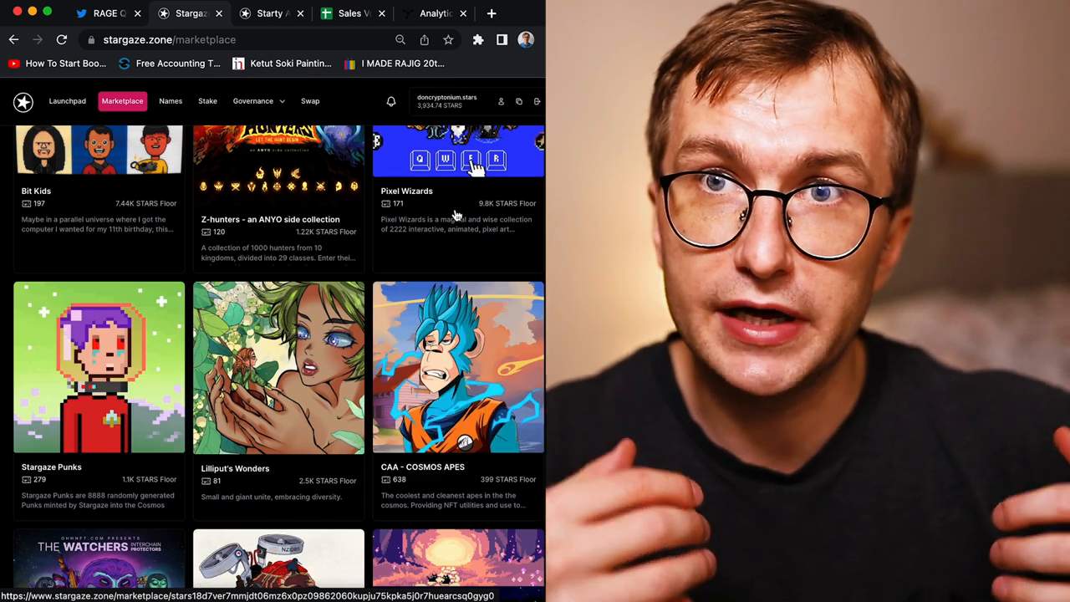
scroll("up", 3)
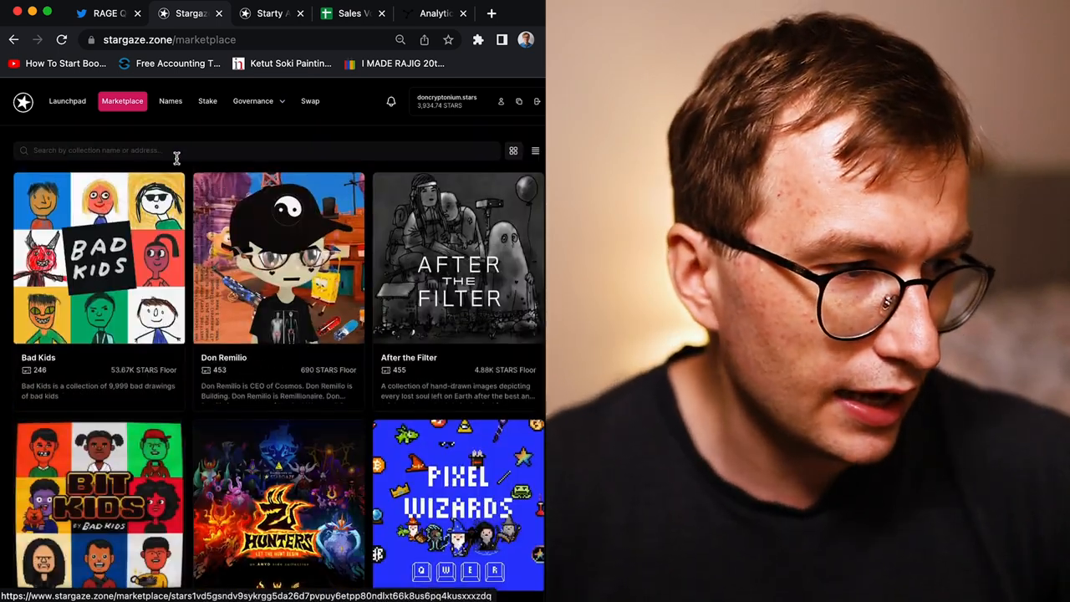
left_click(67, 100)
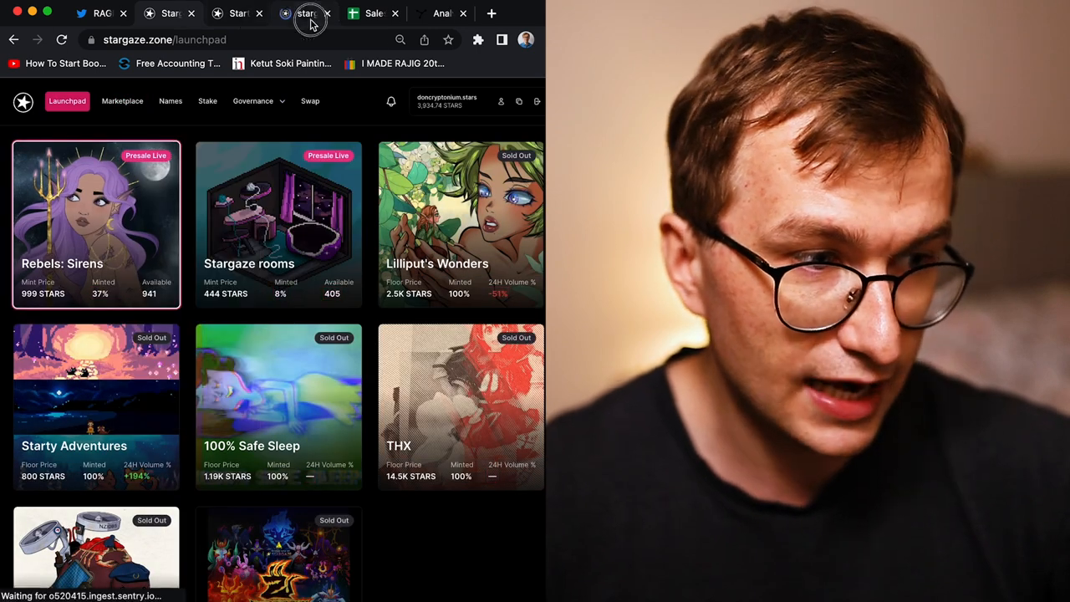
Step: View the Rebels: Sirens mint page (899 STARS presale, 37% minted), then close it
left_click(95, 224)
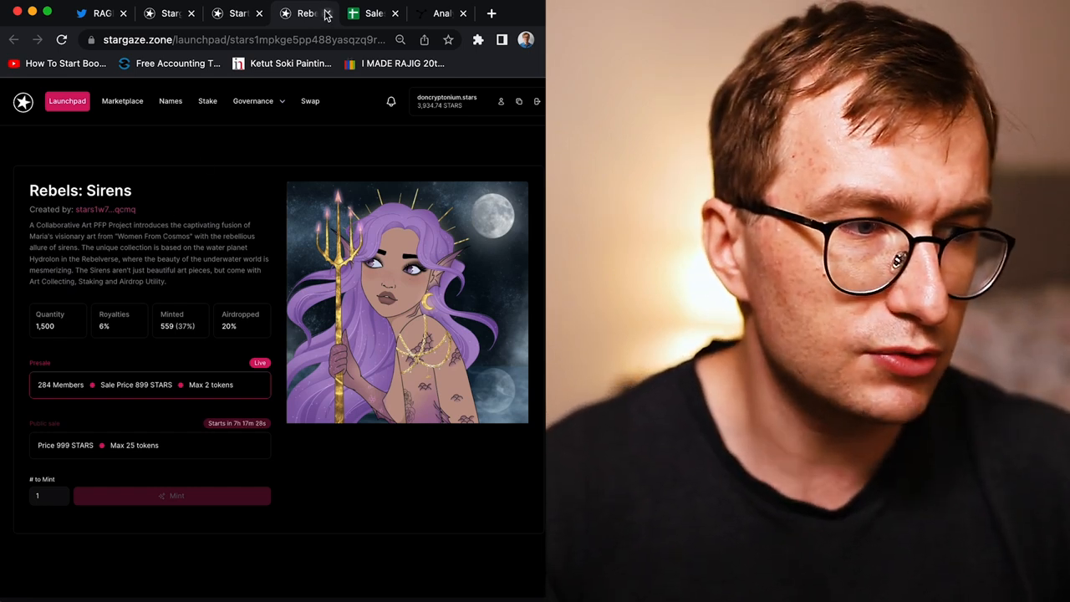
left_click(327, 12)
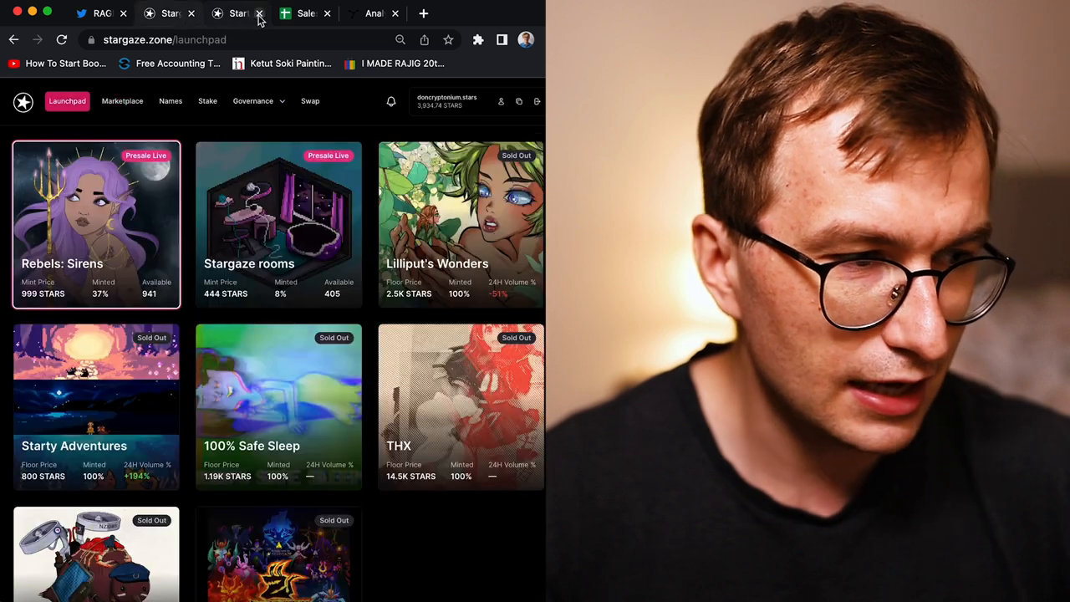
left_click(122, 100)
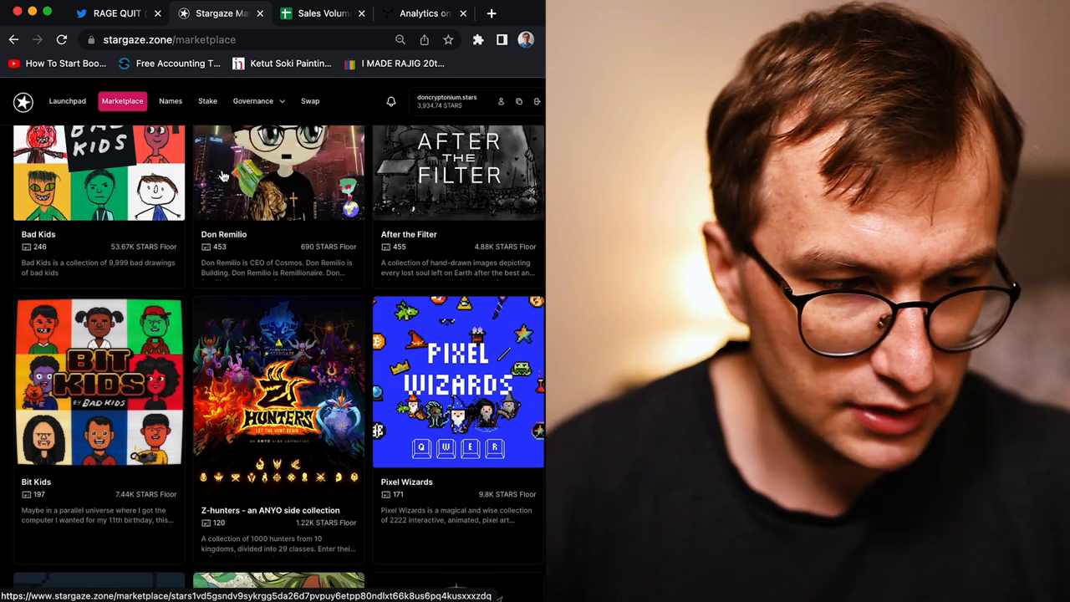
Step: Scroll the marketplace past Cosmos Kiwis and Bad Pets down to Ozzy: Gen 1 and apegoblins
scroll("down", 3)
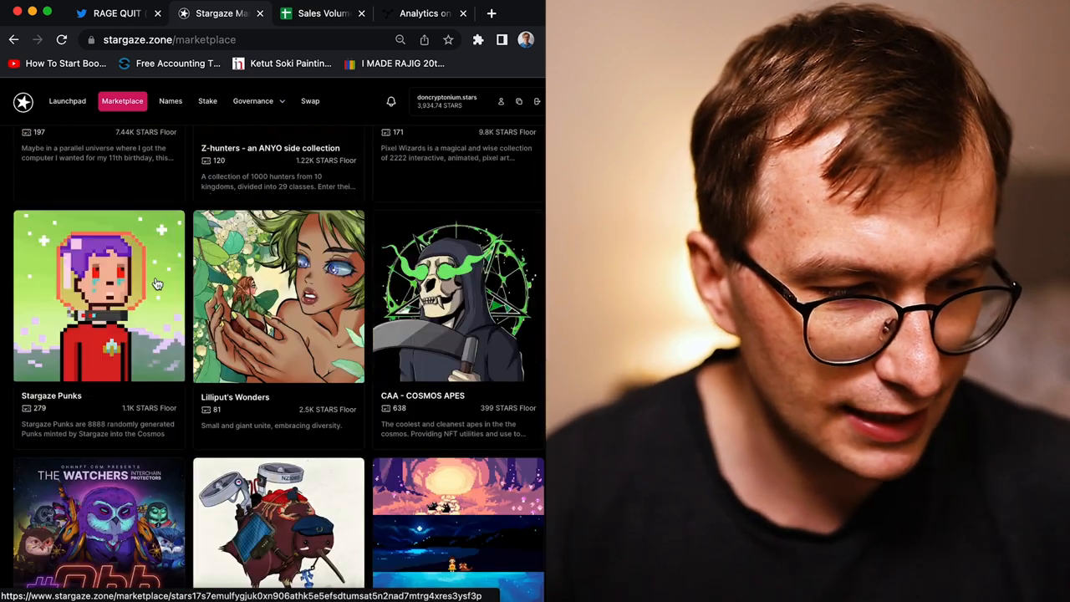
scroll("down", 3)
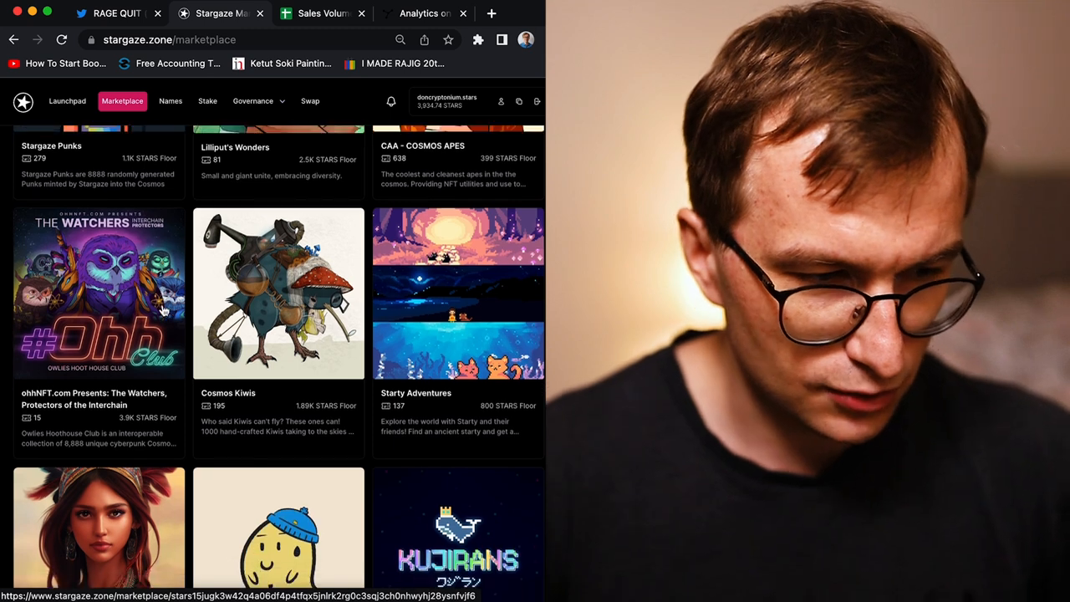
scroll("down", 3)
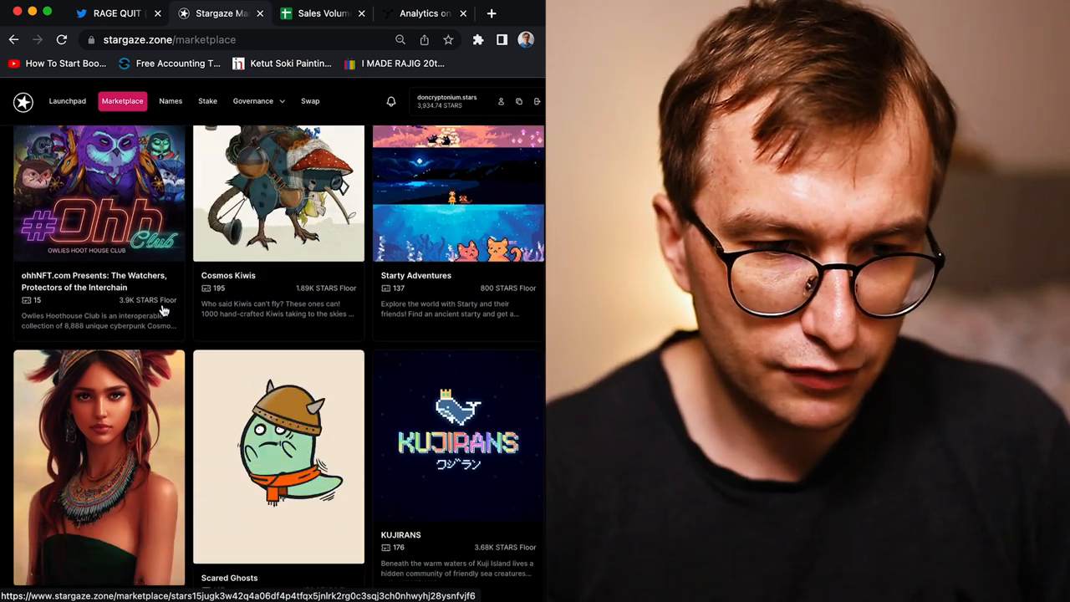
scroll("down", 3)
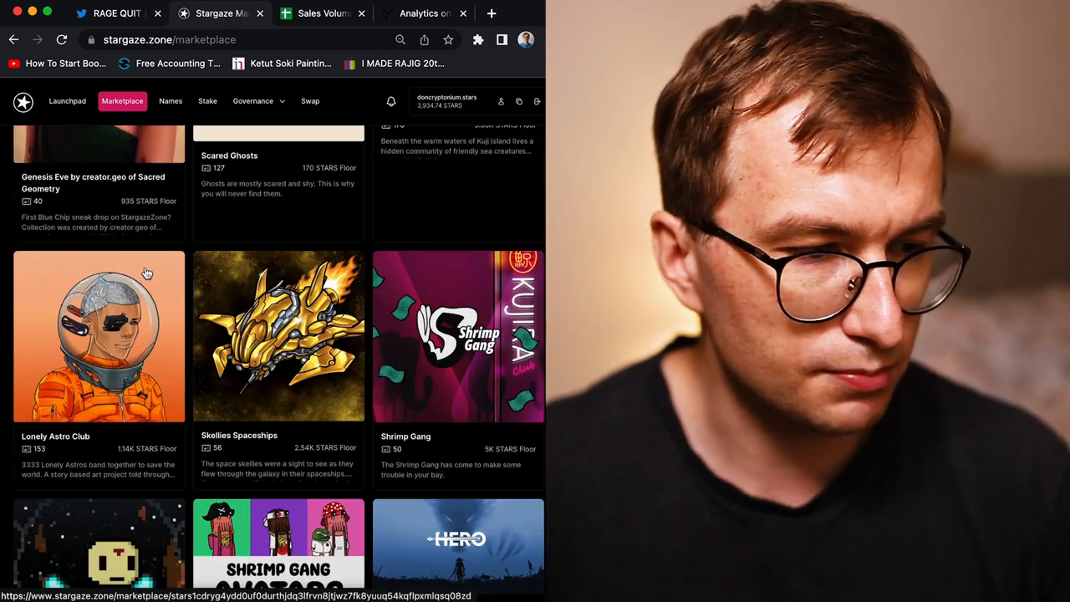
scroll("down", 3)
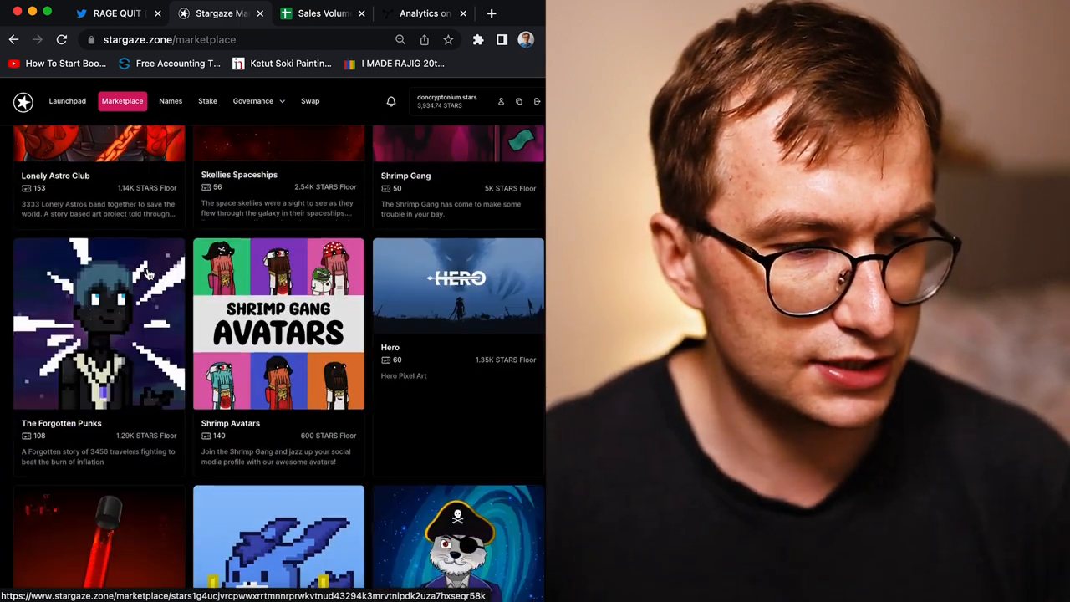
scroll("down", 3)
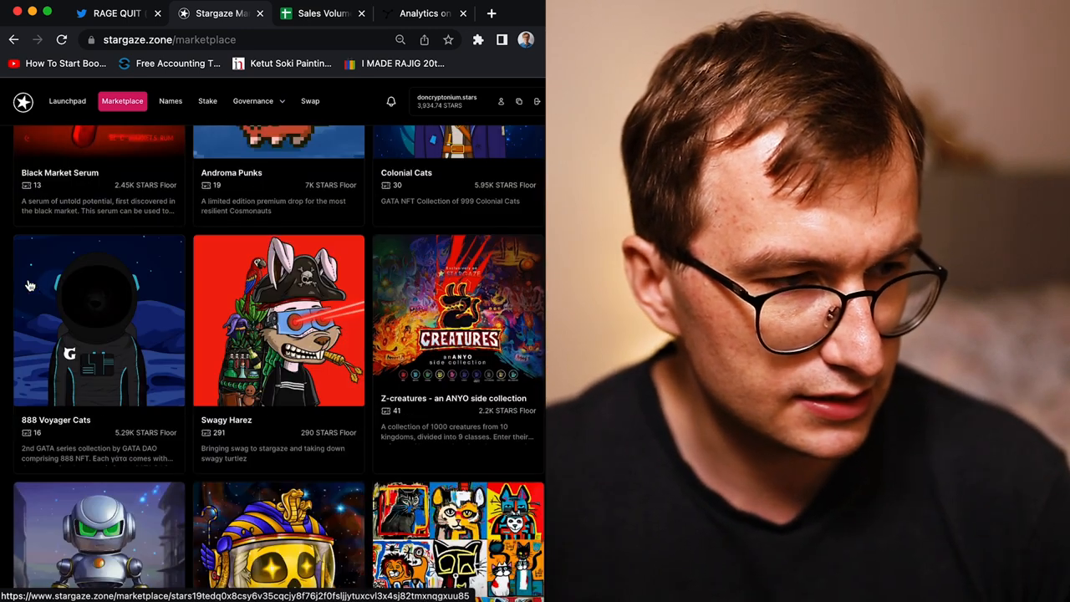
scroll("up", 3)
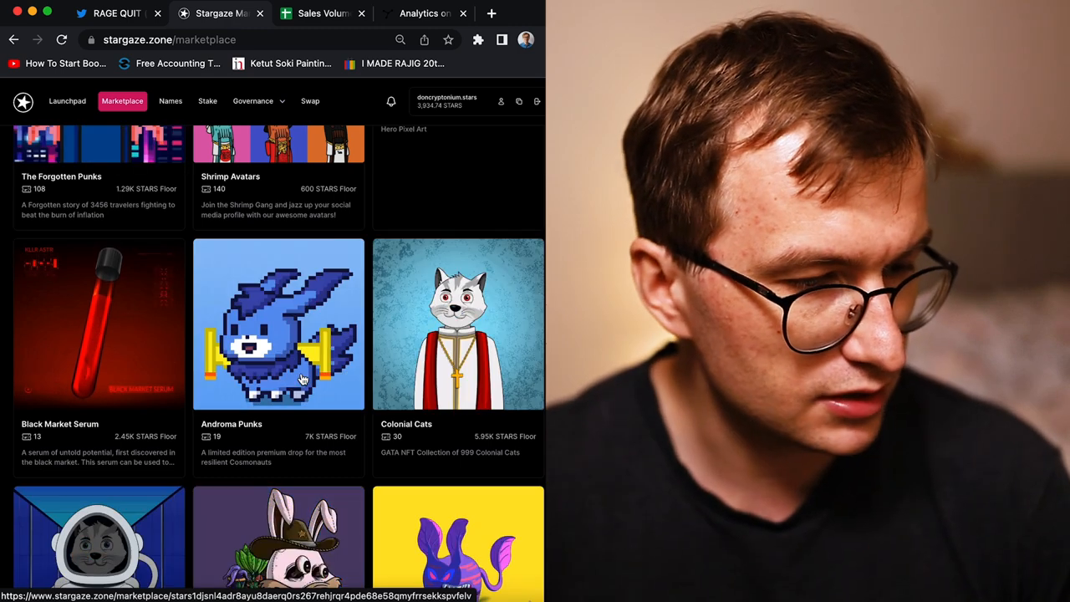
scroll("down", 3)
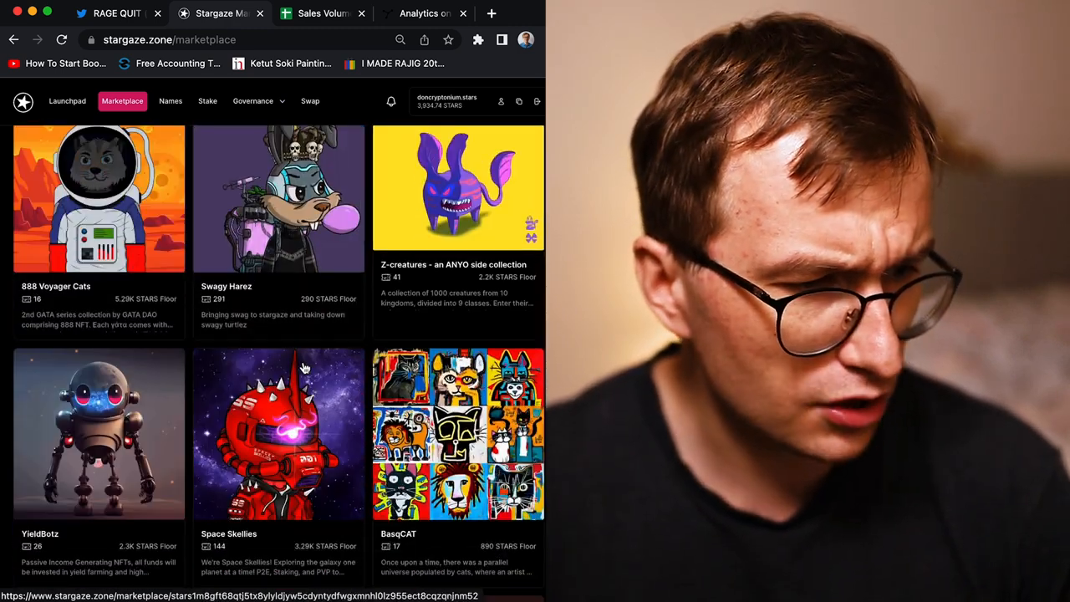
scroll("down", 3)
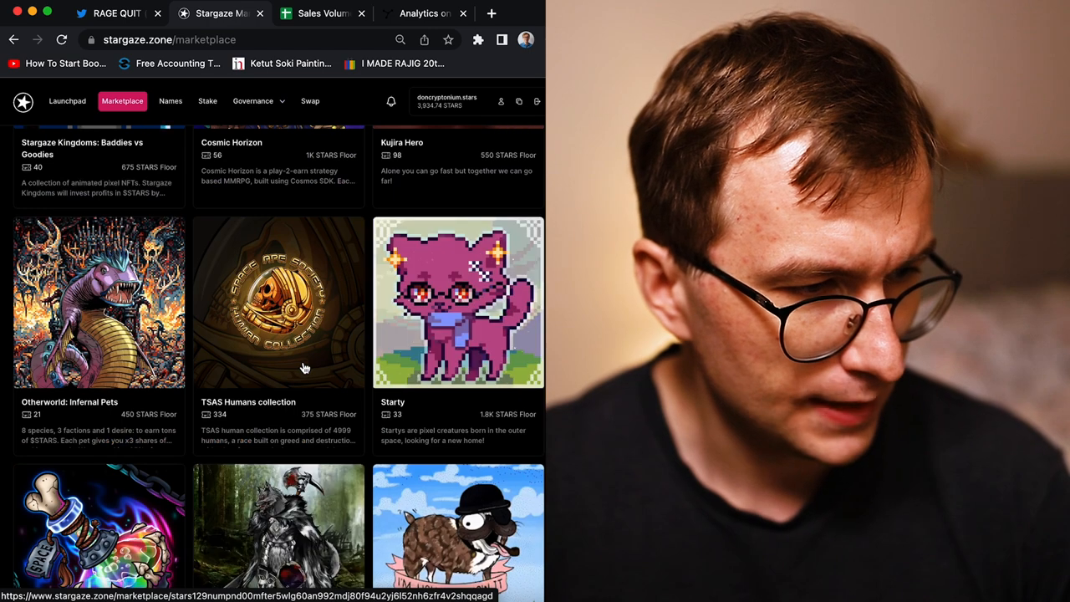
scroll("down", 3)
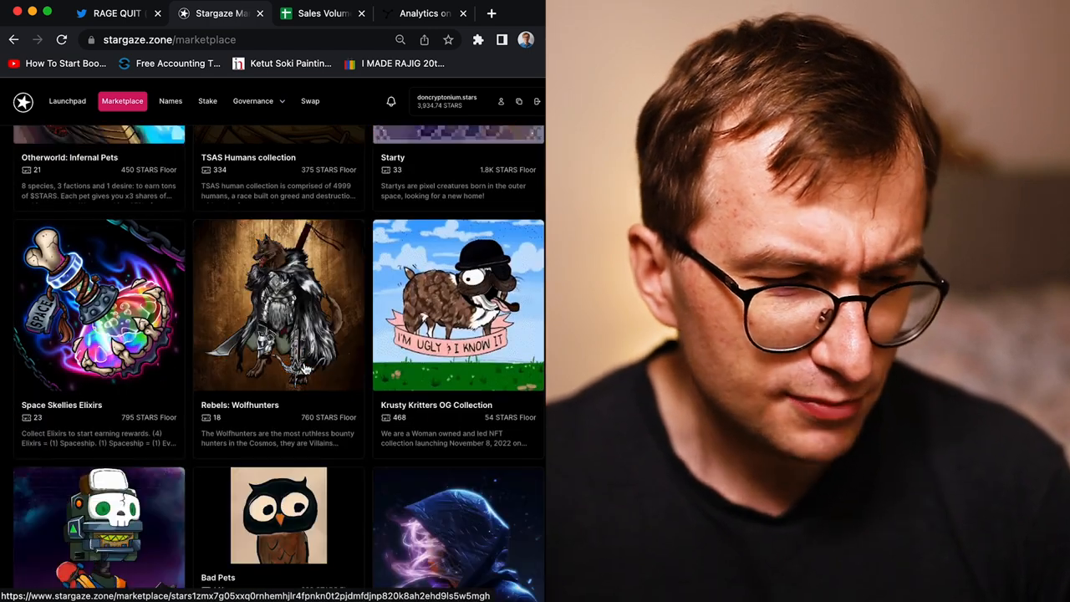
scroll("down", 3)
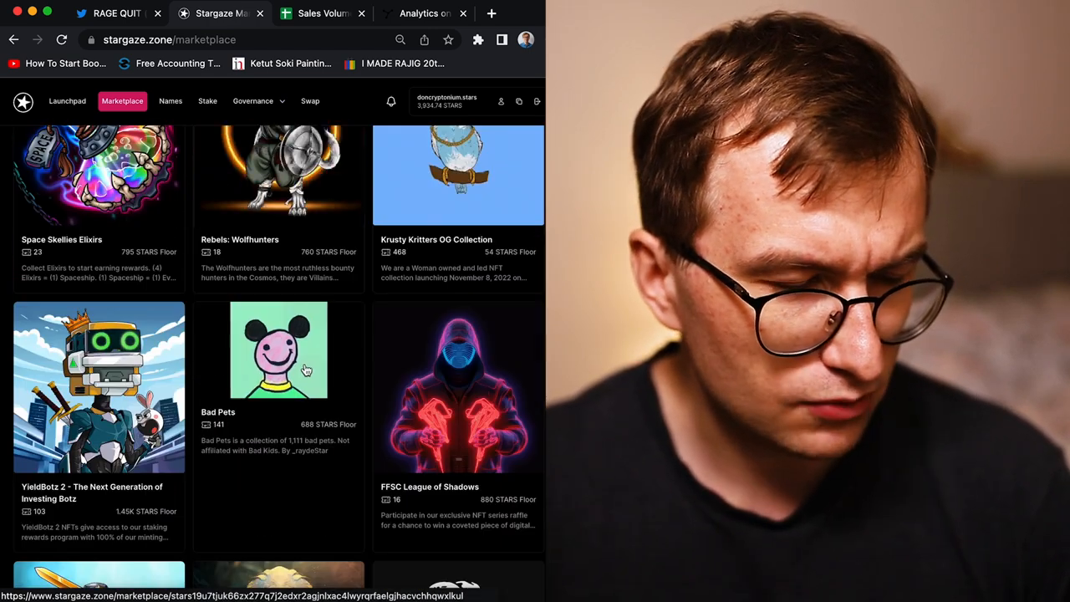
scroll("down", 3)
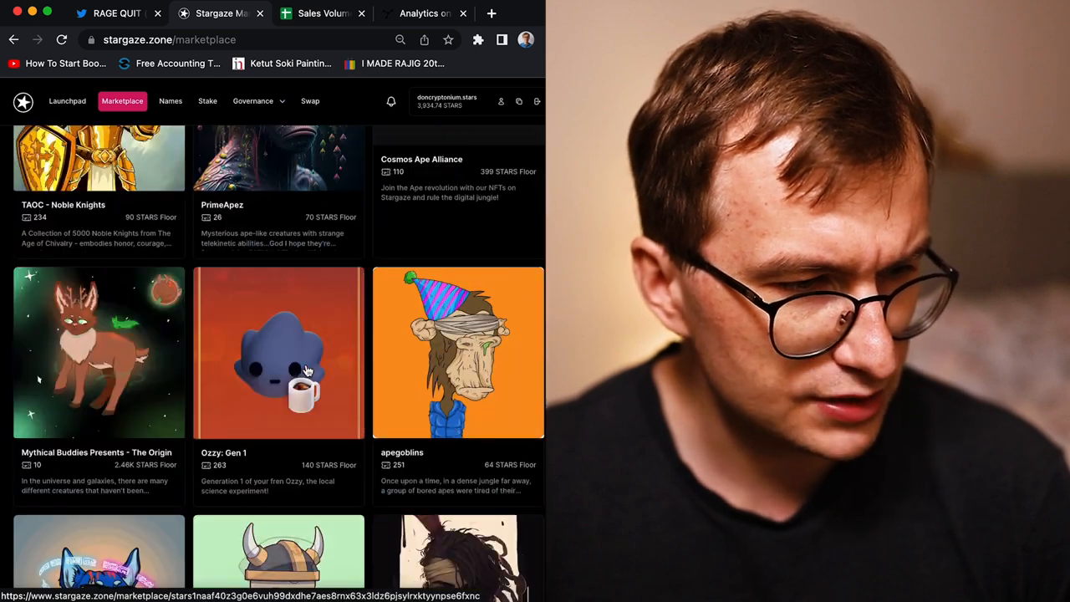
Step: Scroll past The Forgotten Punks to Androma Punks and Colonial Cats, briefly checking Pocket Bisou's link options
scroll("up", 3)
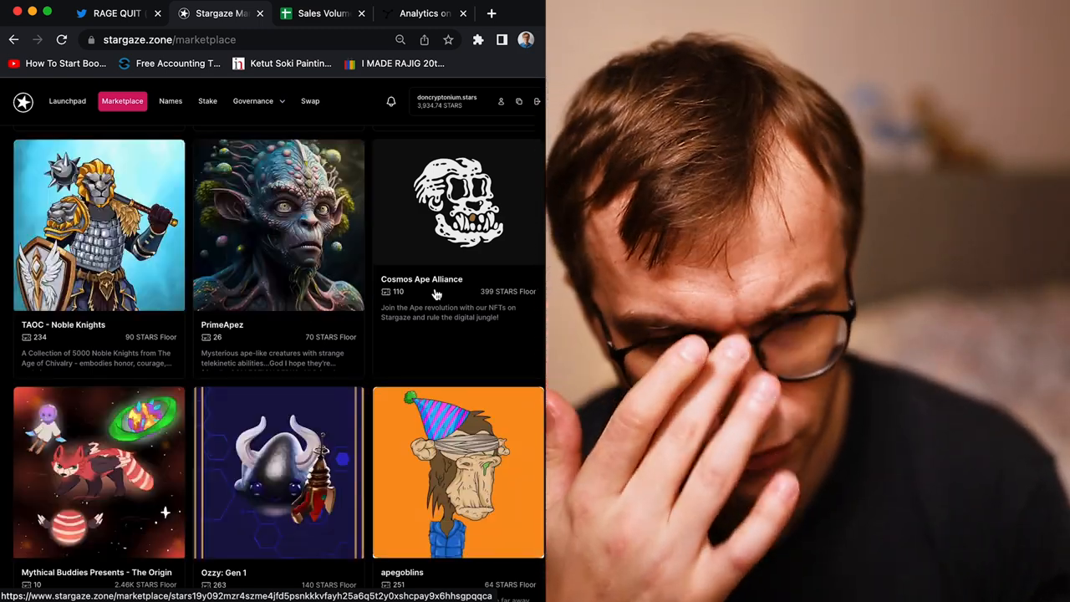
scroll("down", 3)
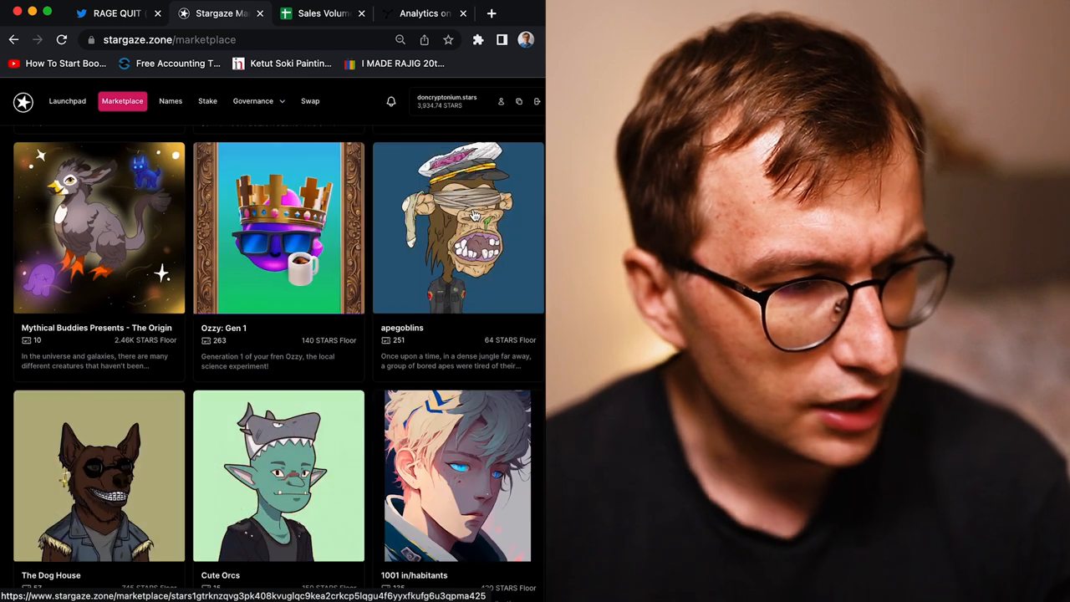
scroll("down", 3)
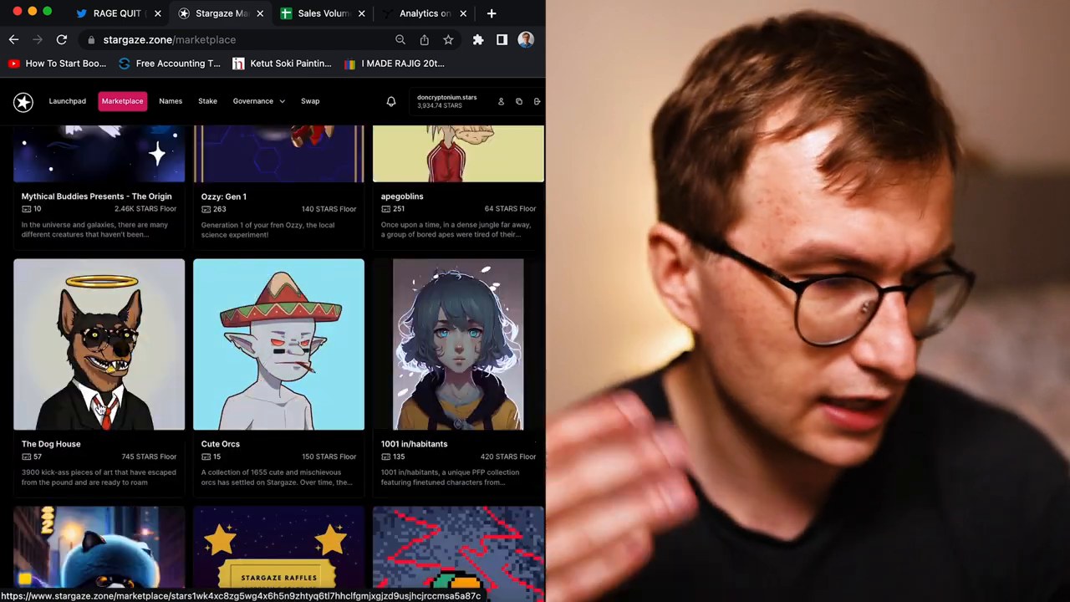
scroll("down", 3)
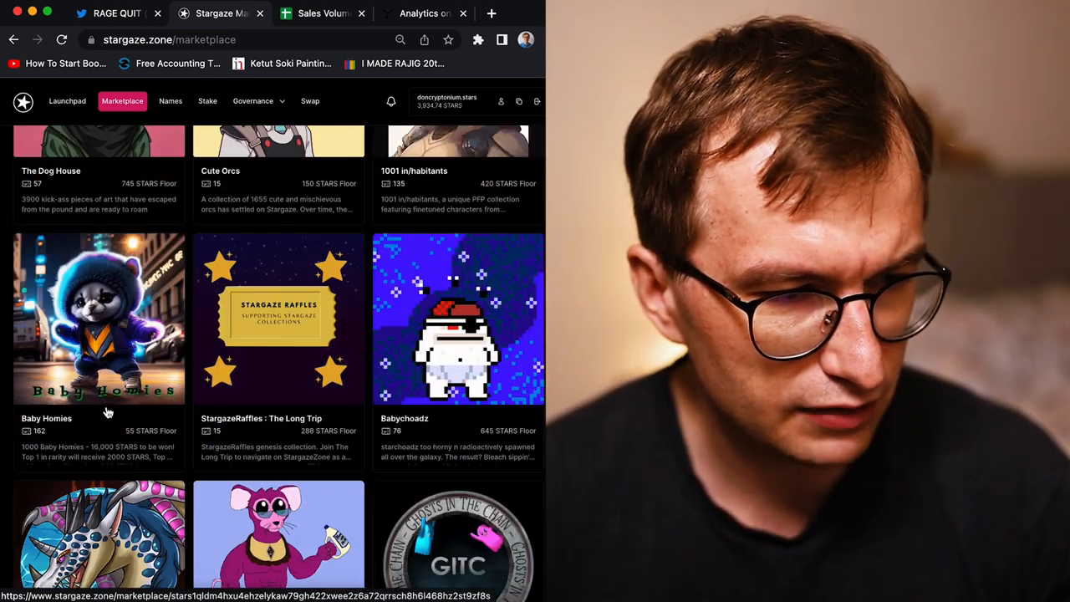
scroll("down", 3)
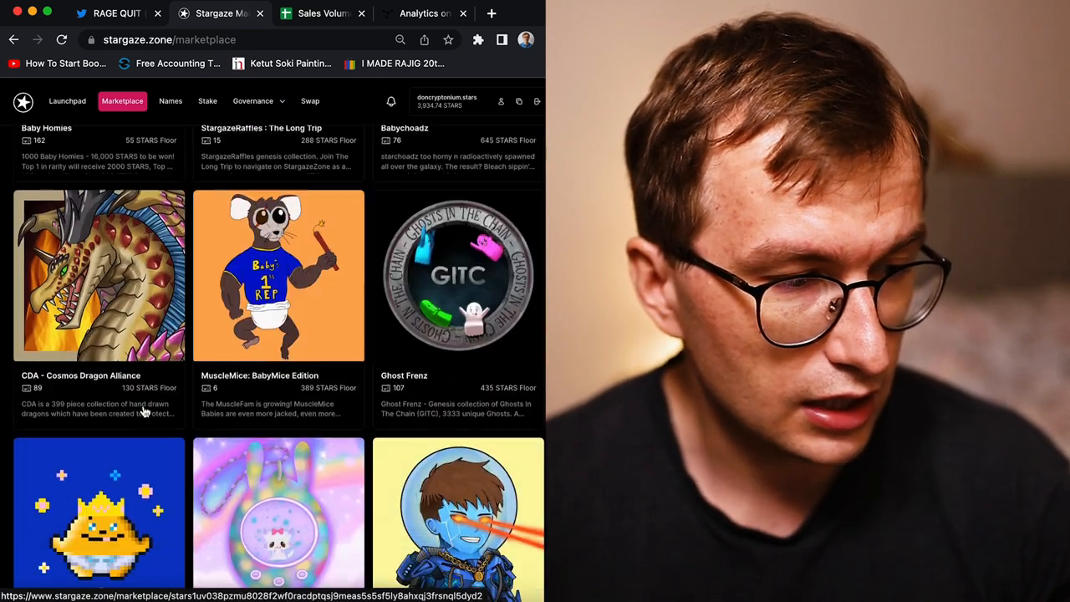
scroll("down", 3)
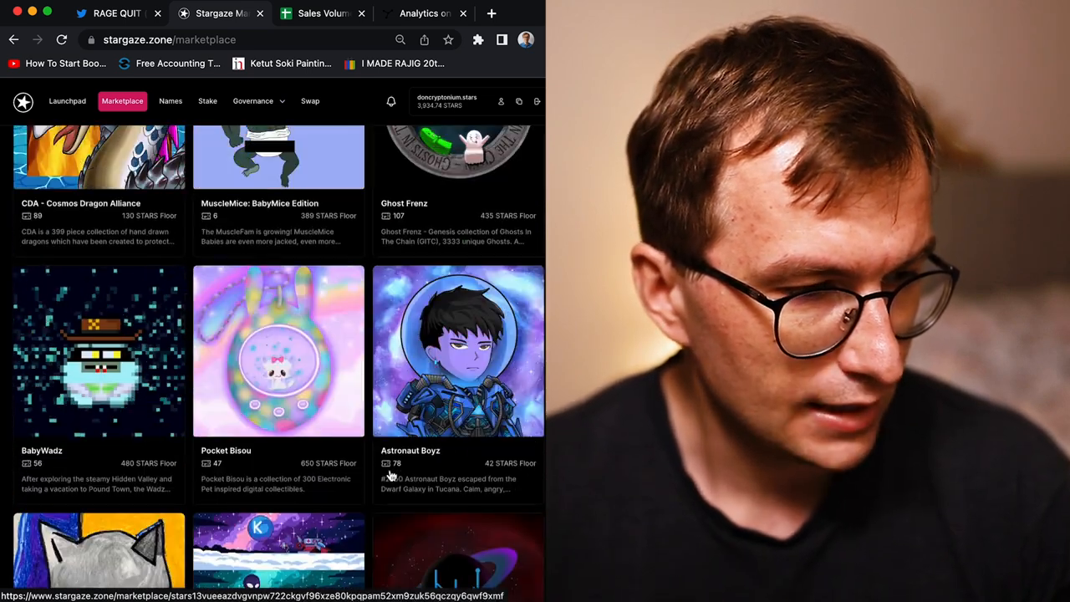
right_click(279, 351)
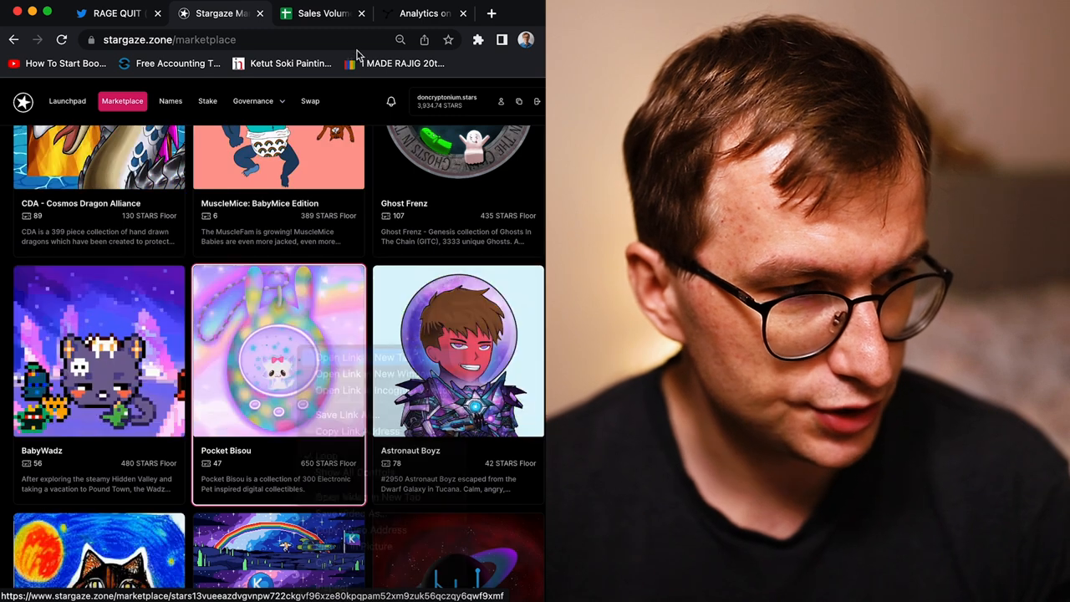
left_click(279, 351)
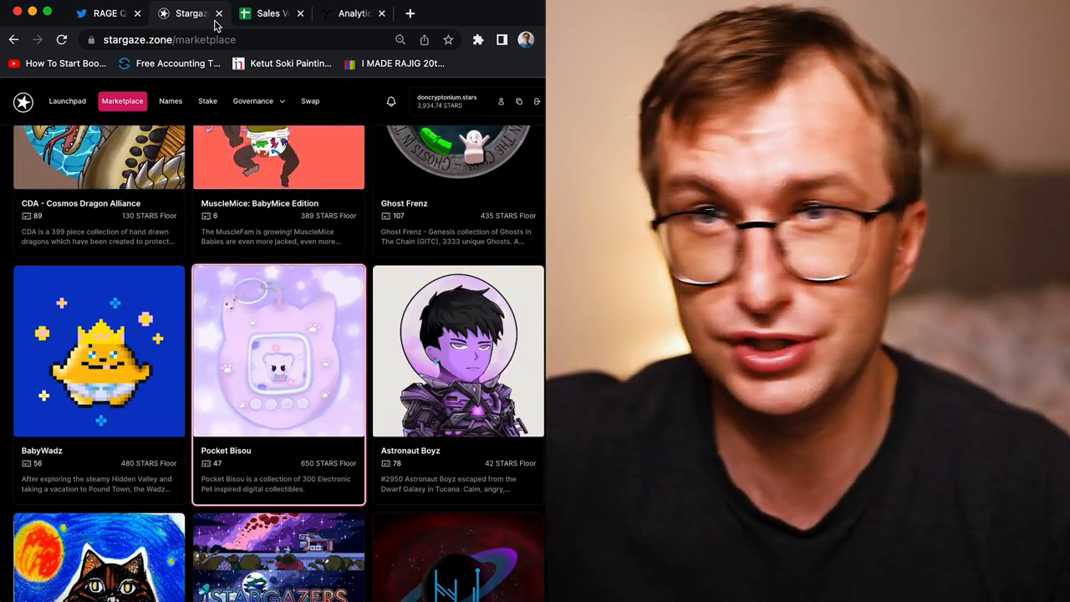
scroll("up", 3)
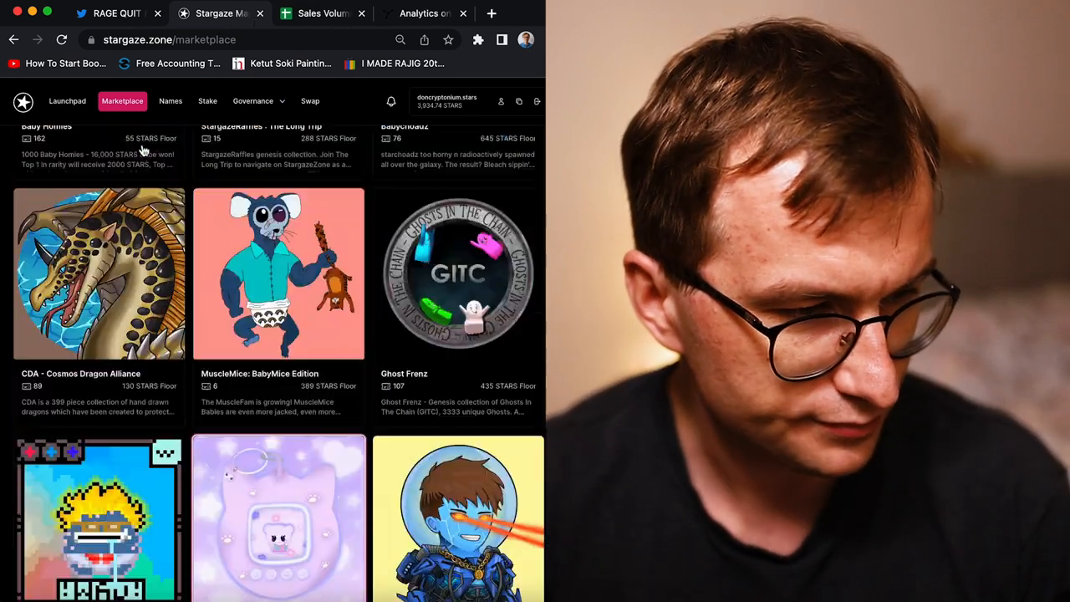
scroll("down", 3)
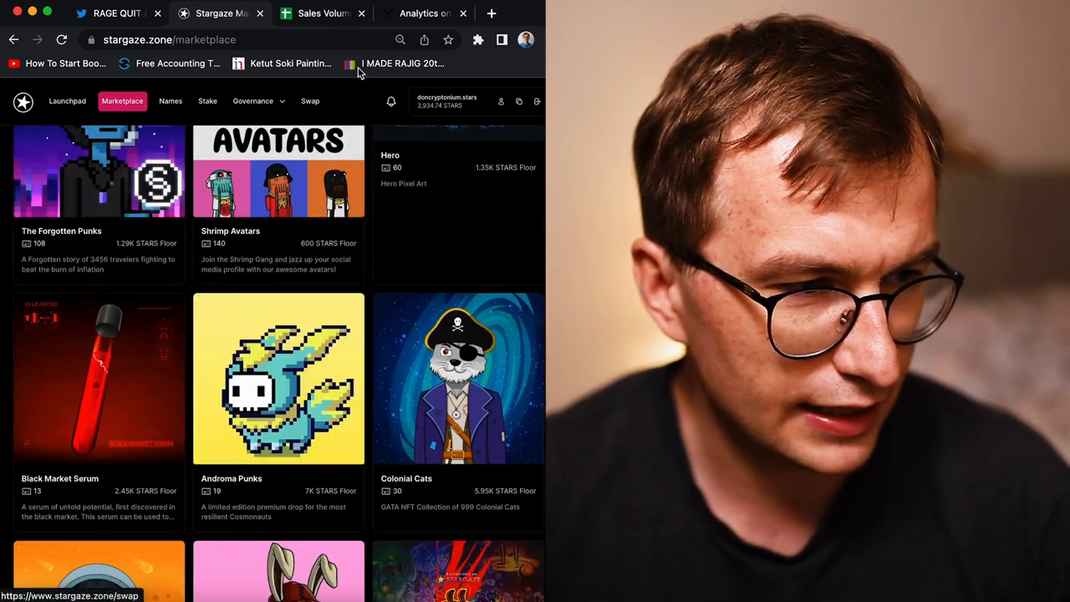
Step: Show Constellations' one-week sales ranking (Bad Kids, $189K), then view the sales volume spreadsheet
left_click(425, 13)
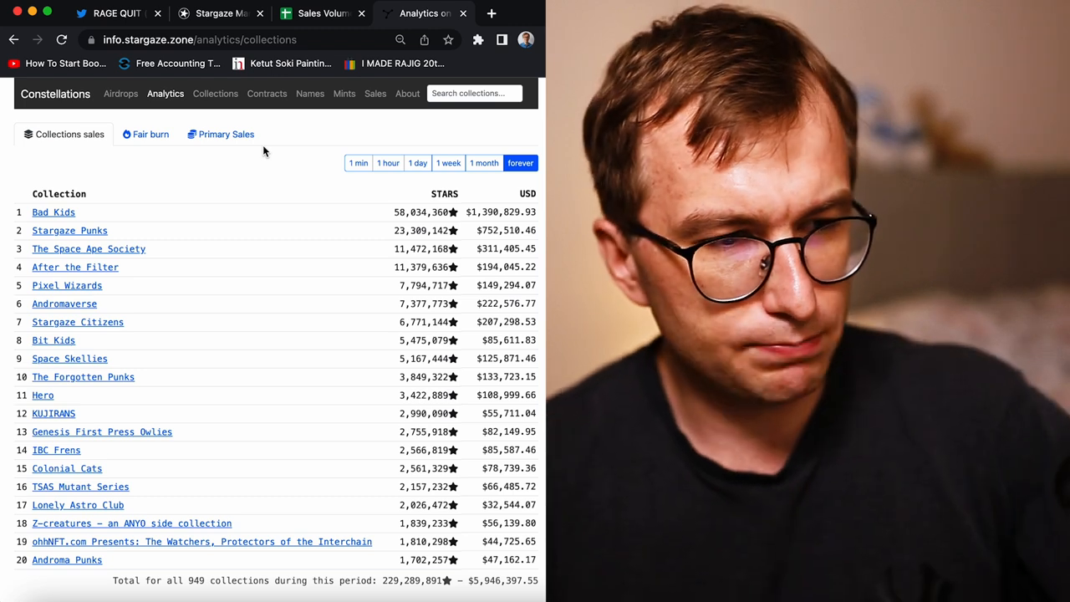
left_click(449, 163)
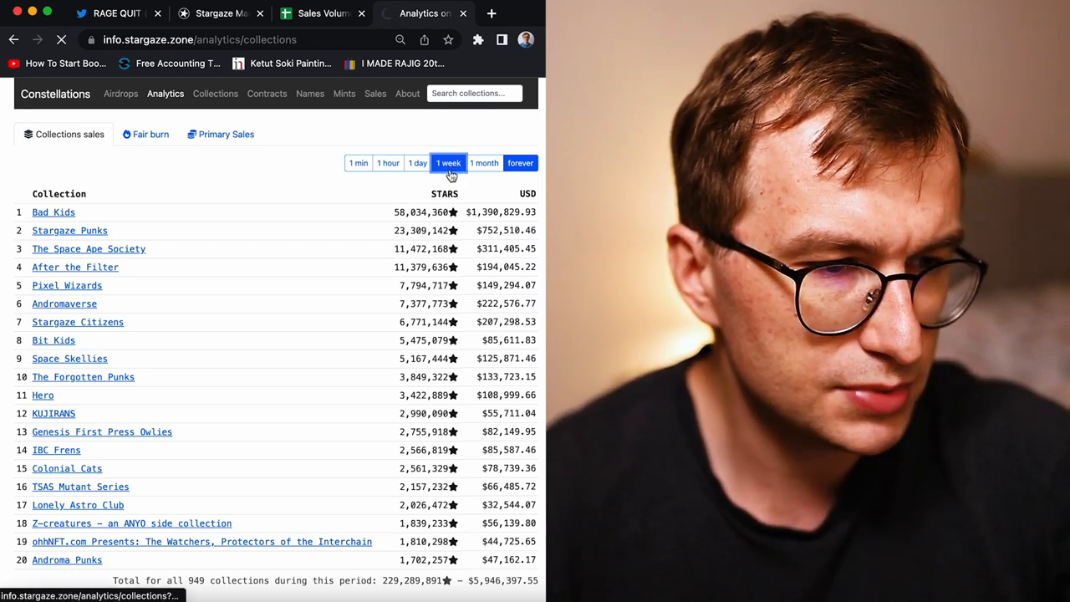
left_click(448, 163)
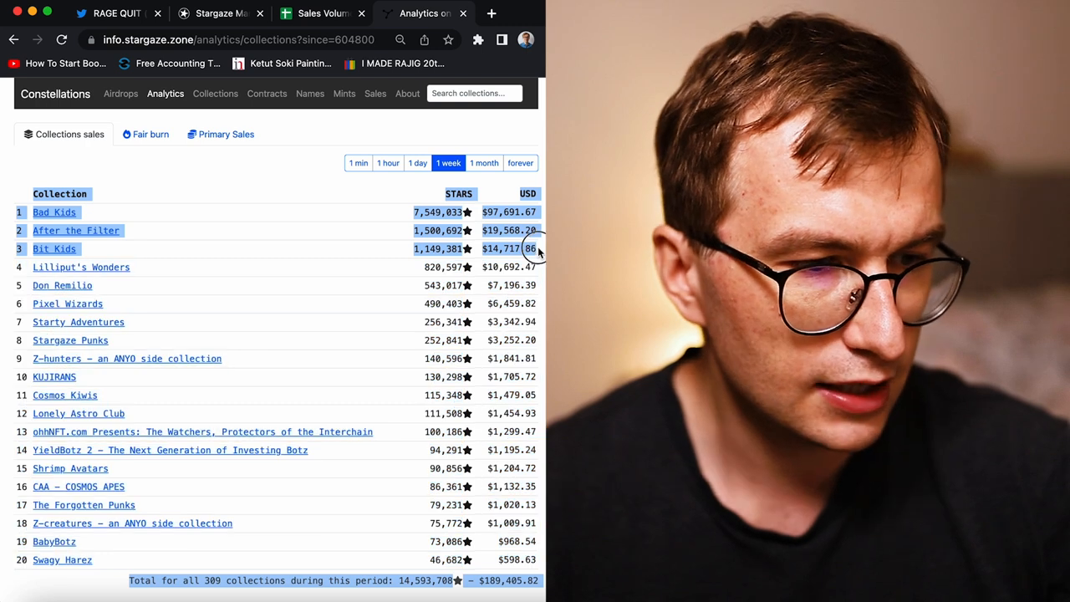
mouse_move(481, 592)
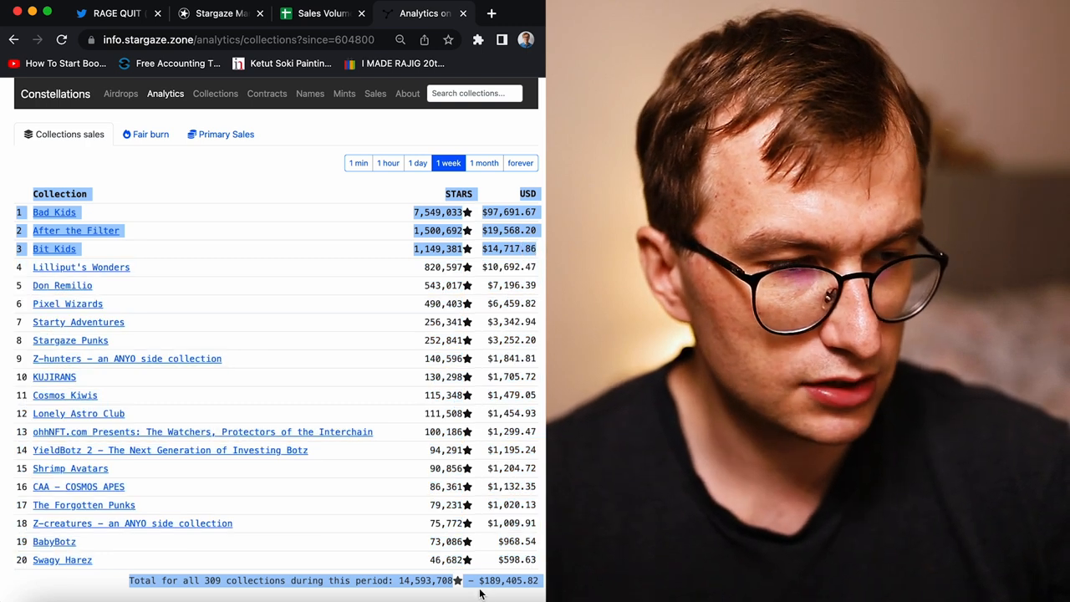
left_click(322, 14)
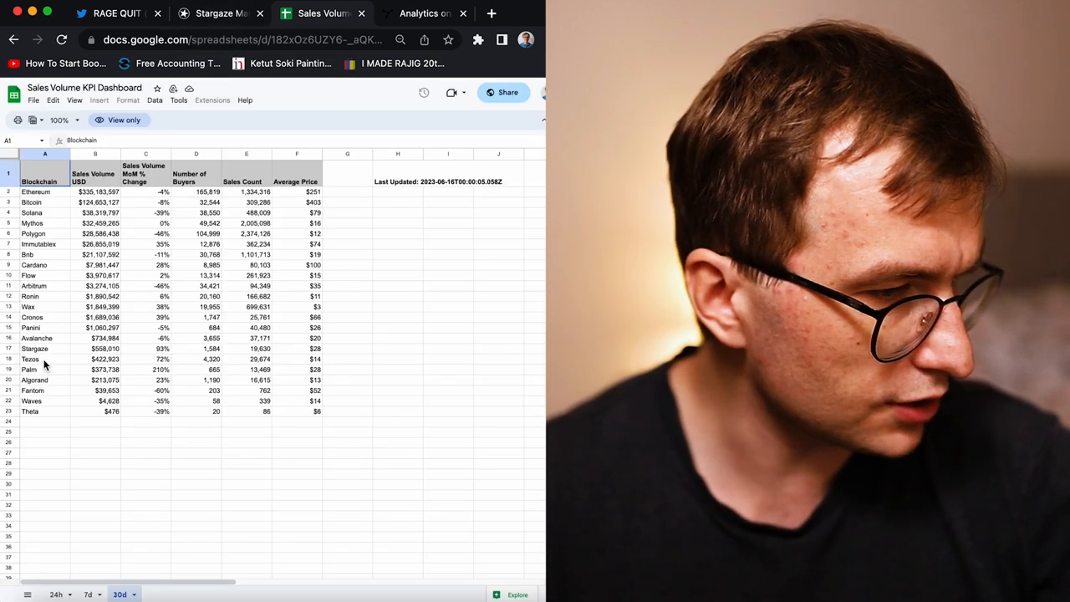
Step: Review Stargaze's 30-day volume row ($558,010, up 93%), then return to the marketplace tab
left_click(87, 594)
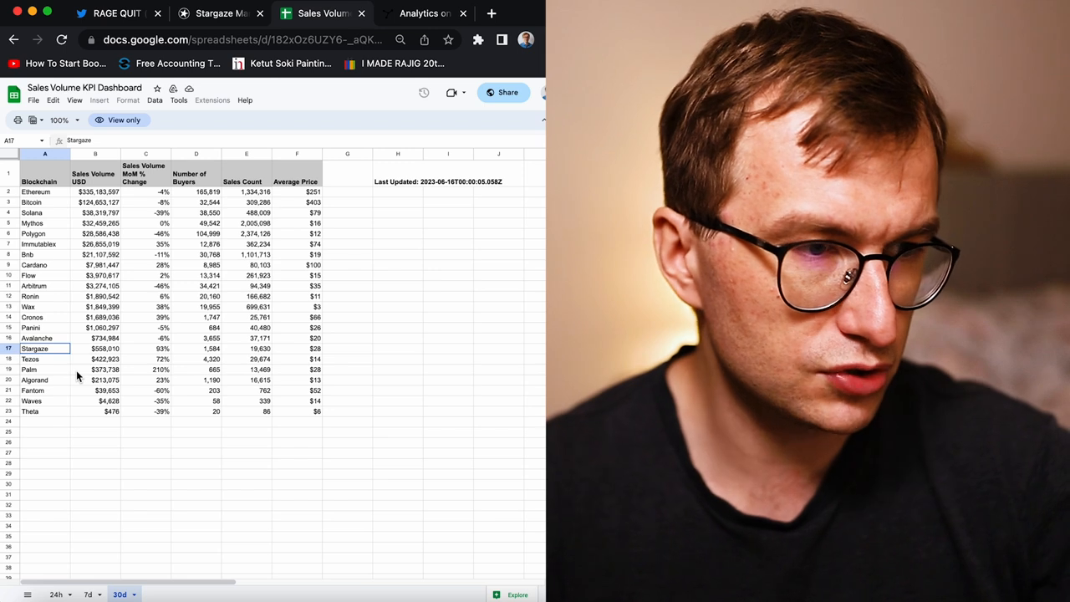
left_click(217, 14)
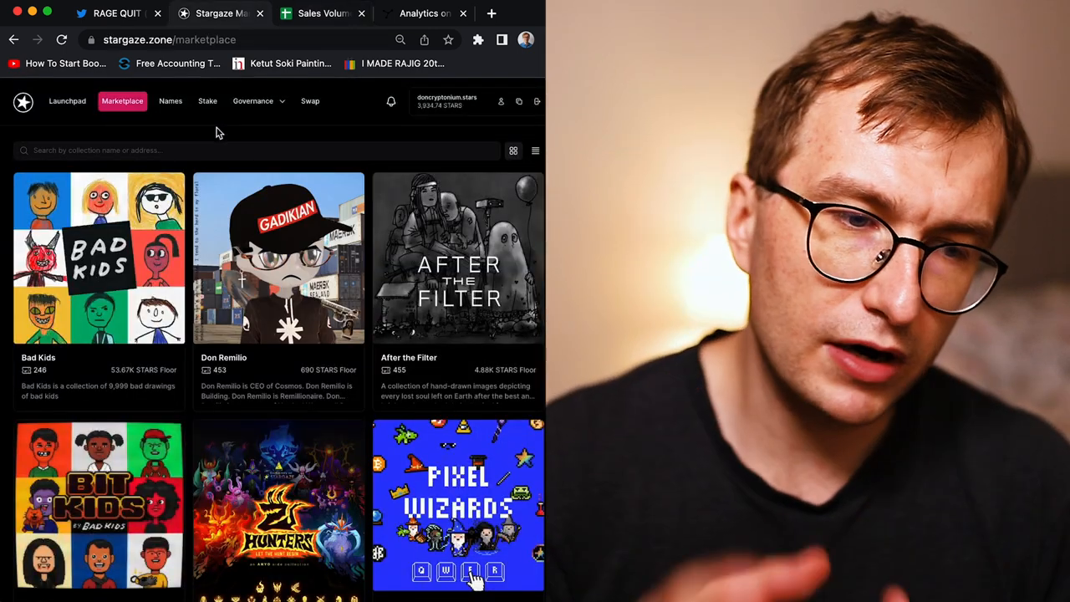
Step: Switch to the RAGE QUIT Twitter tab showing Stargaze's weekly NFT ranking
left_click(117, 12)
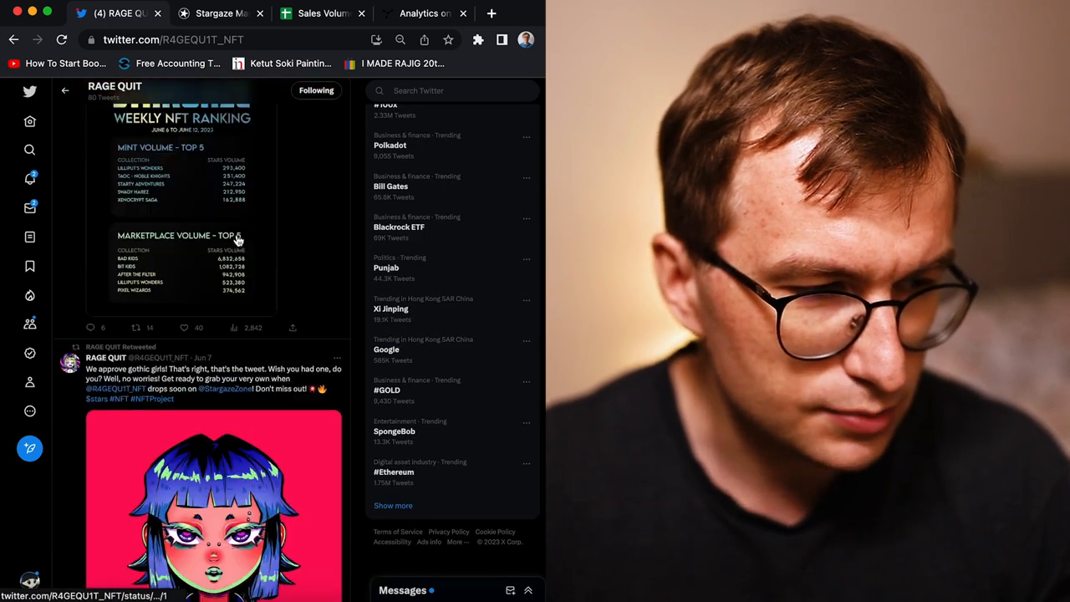
Step: Enlarge and close the RAGE QUIT bunny-girl artwork, then return to the Stargaze marketplace
left_click(213, 502)
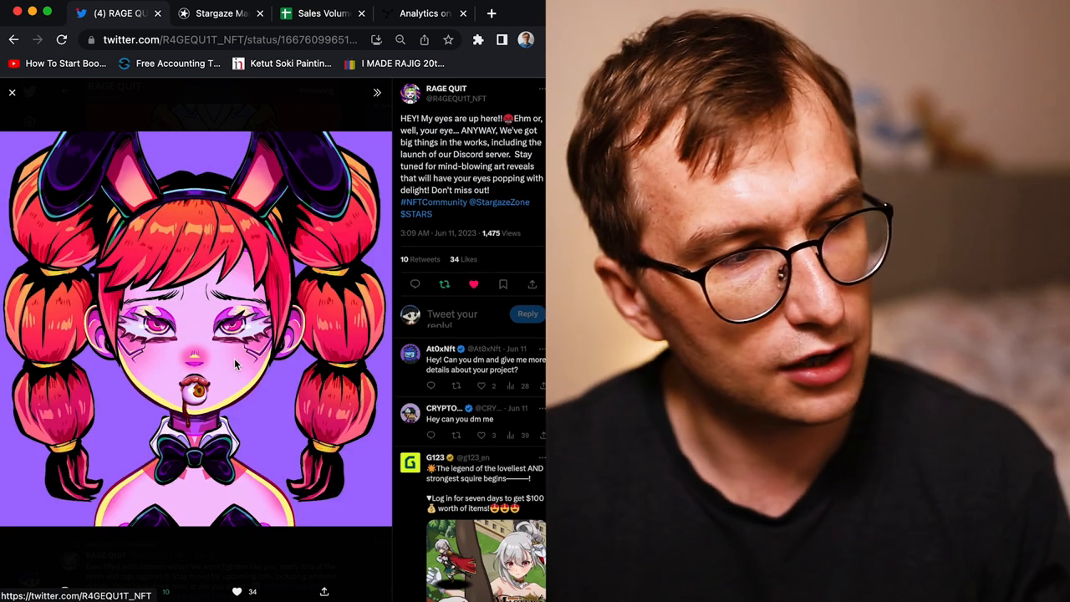
mouse_move(13, 93)
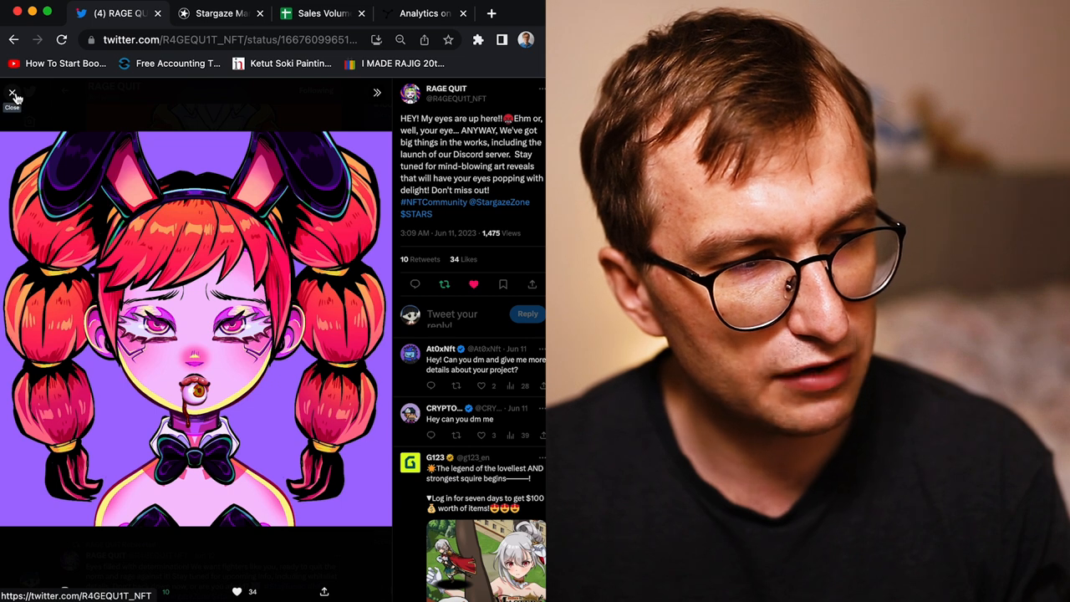
left_click(12, 93)
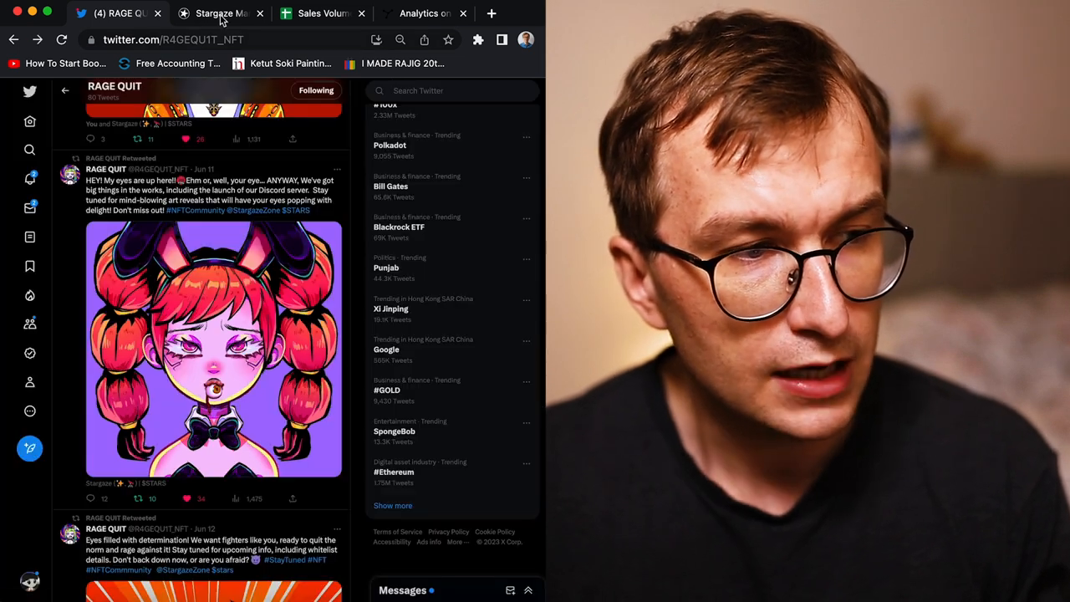
left_click(217, 13)
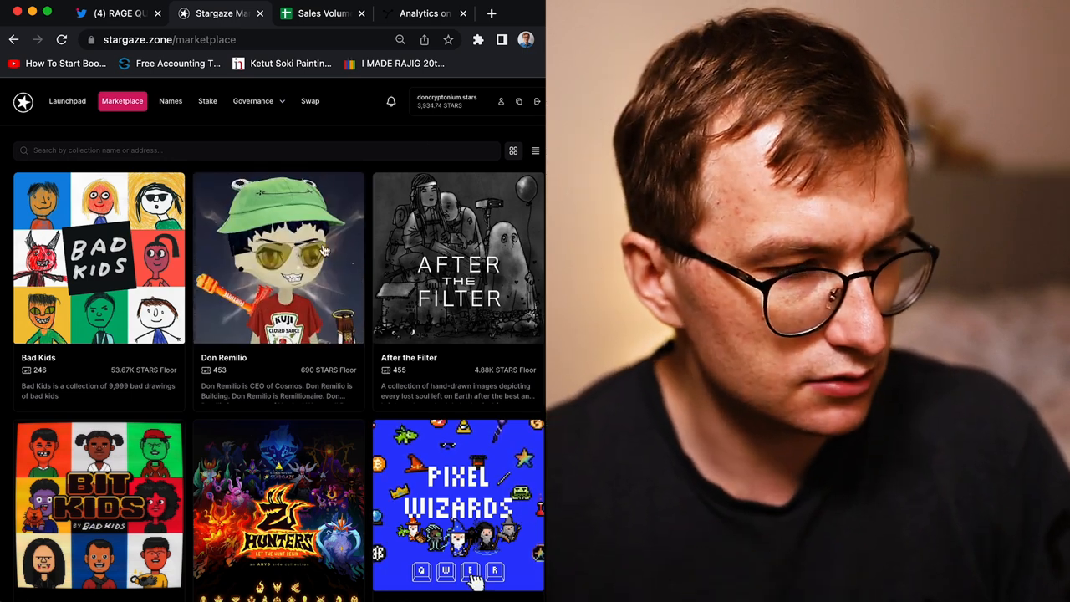
scroll("down", 3)
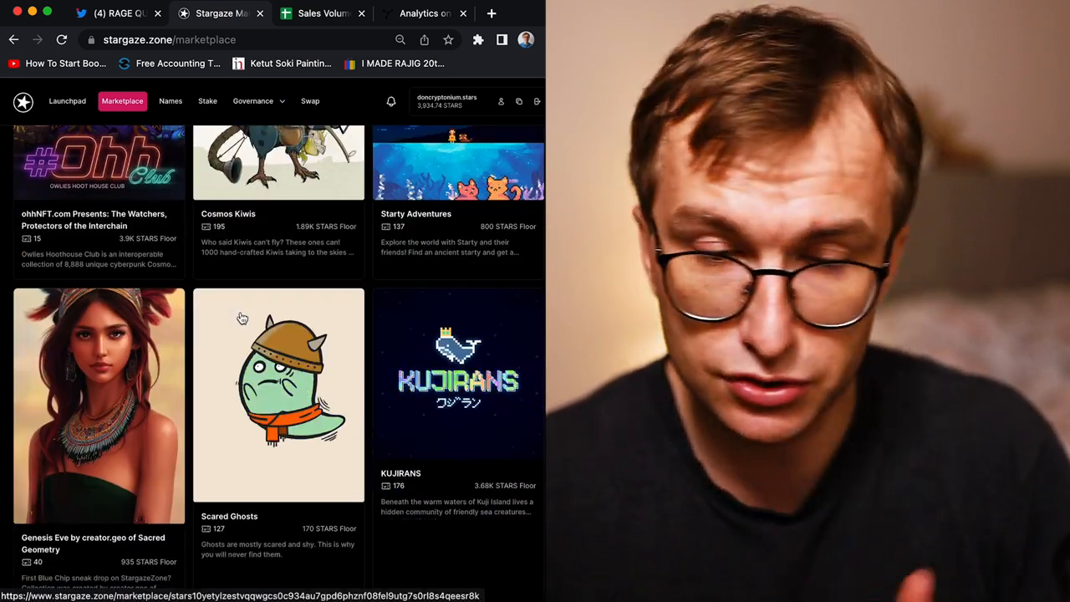
scroll("up", 3)
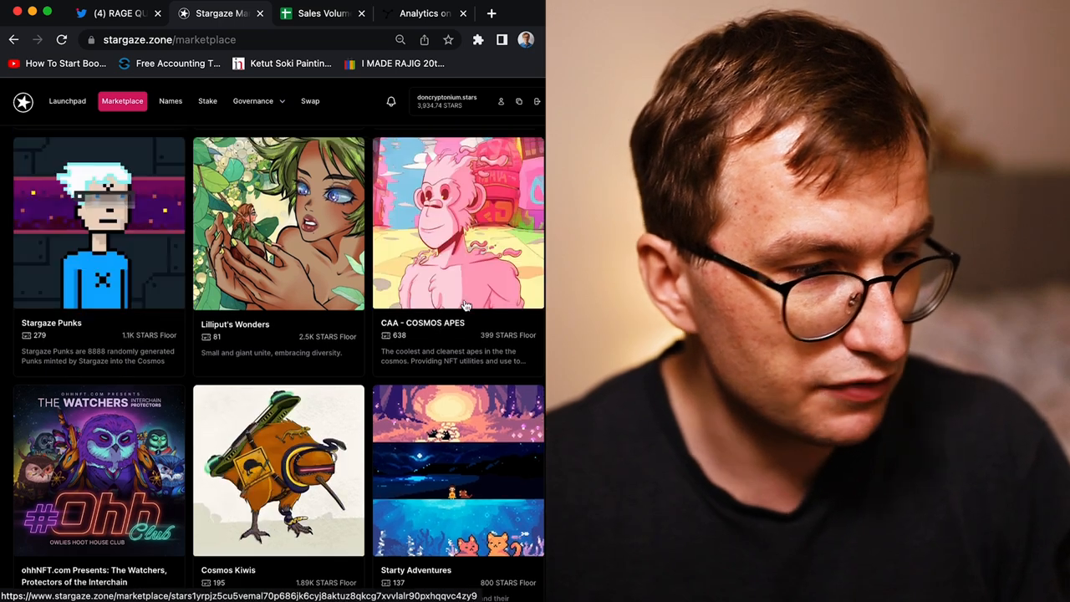
scroll("down", 3)
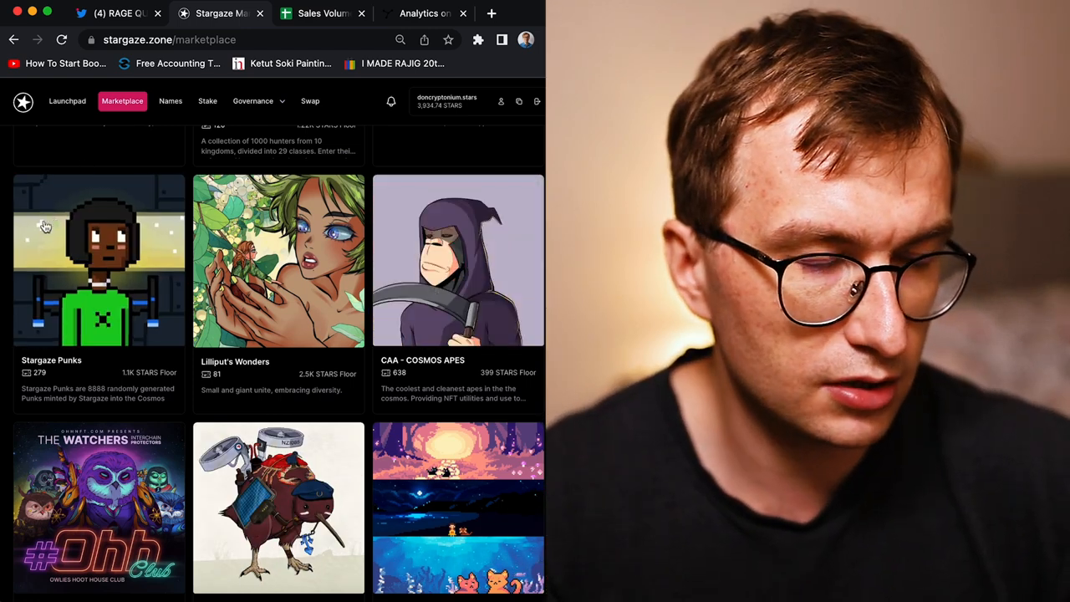
scroll("up", 3)
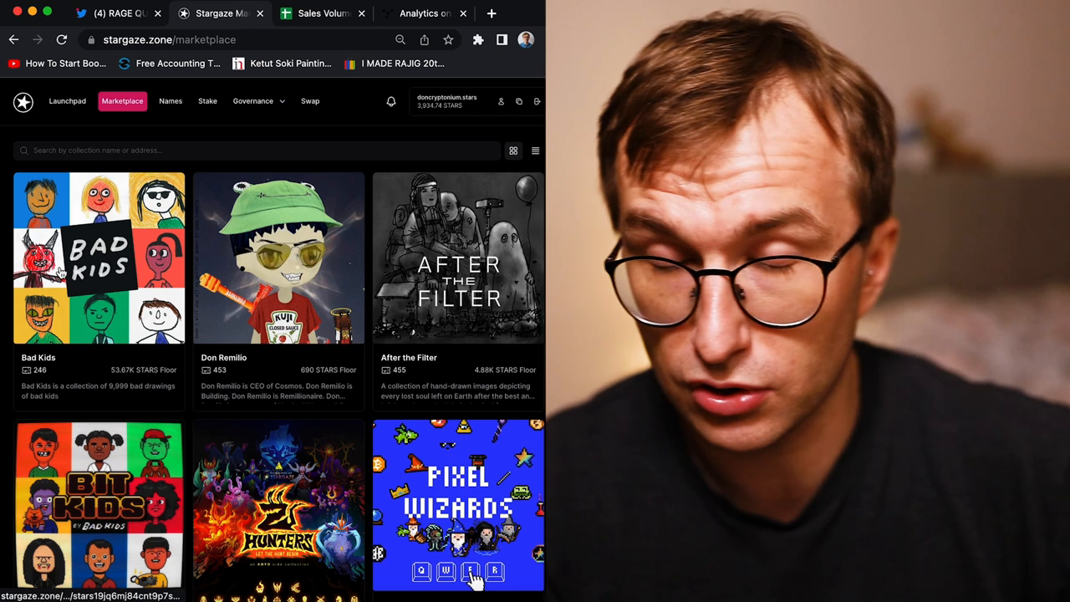